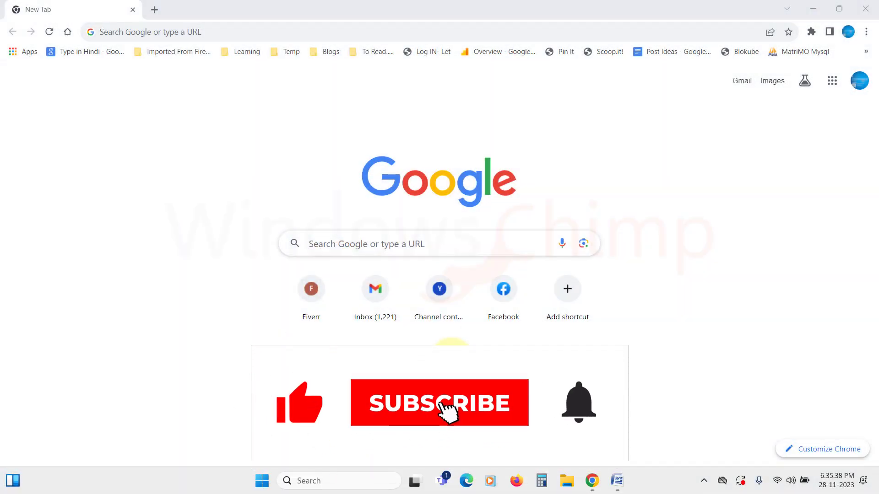
Step: Run Safety check under Privacy and security, showing Chrome up to date and password issues flagged
left_click(439, 402)
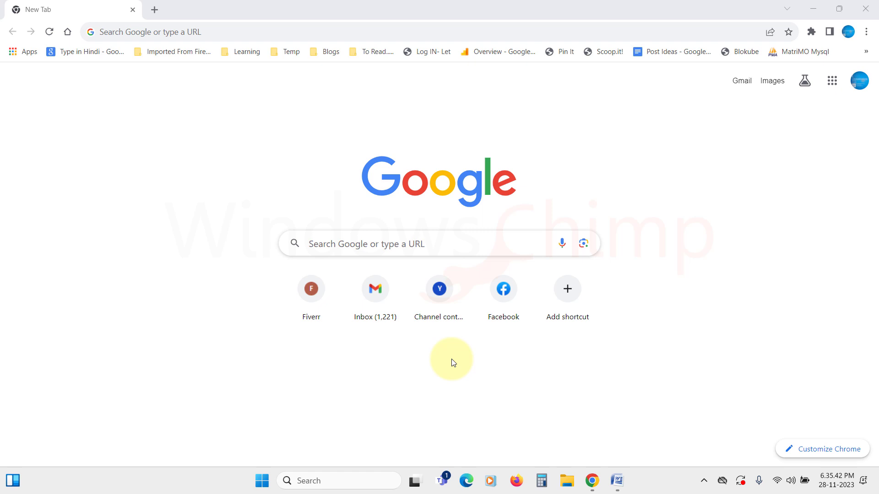
mouse_move(874, 107)
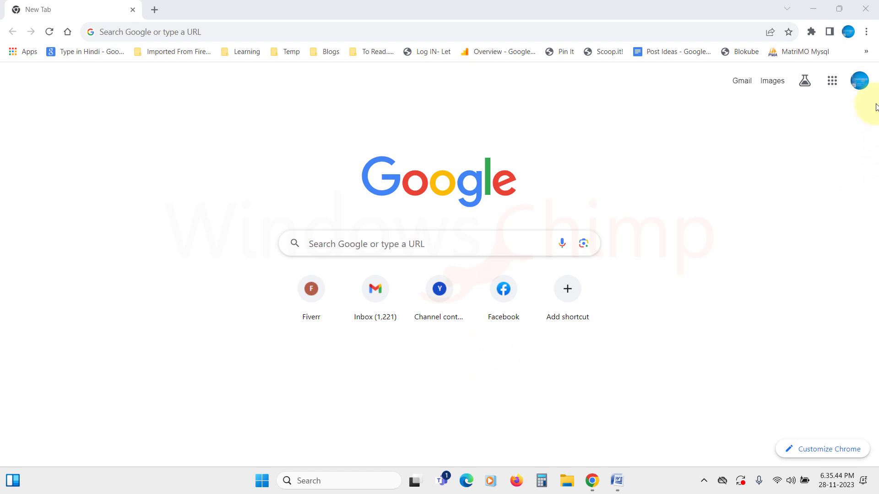
left_click(865, 31)
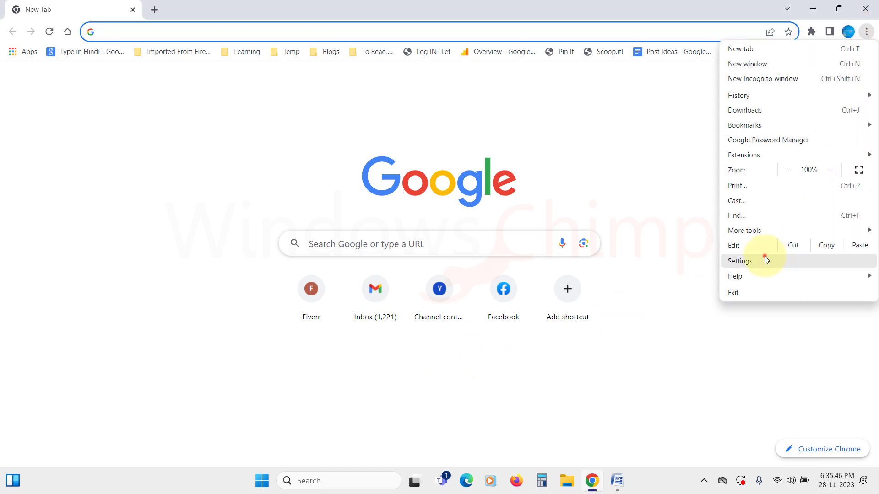
left_click(740, 261)
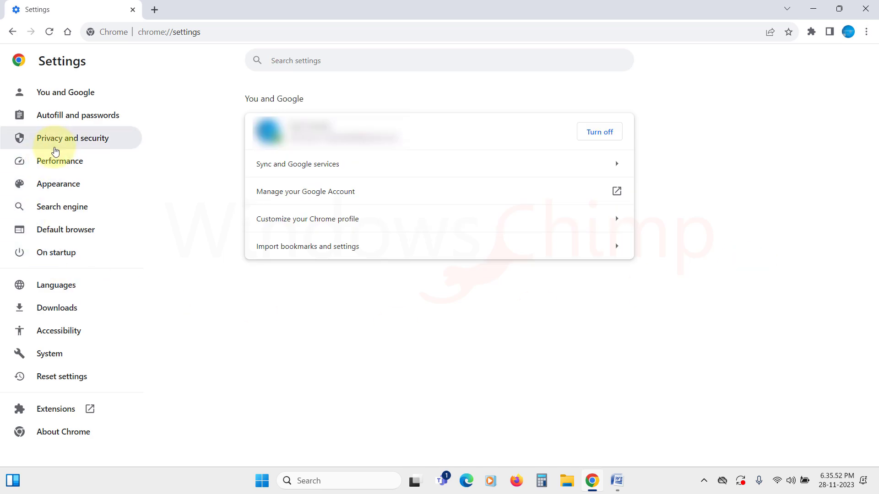
left_click(73, 138)
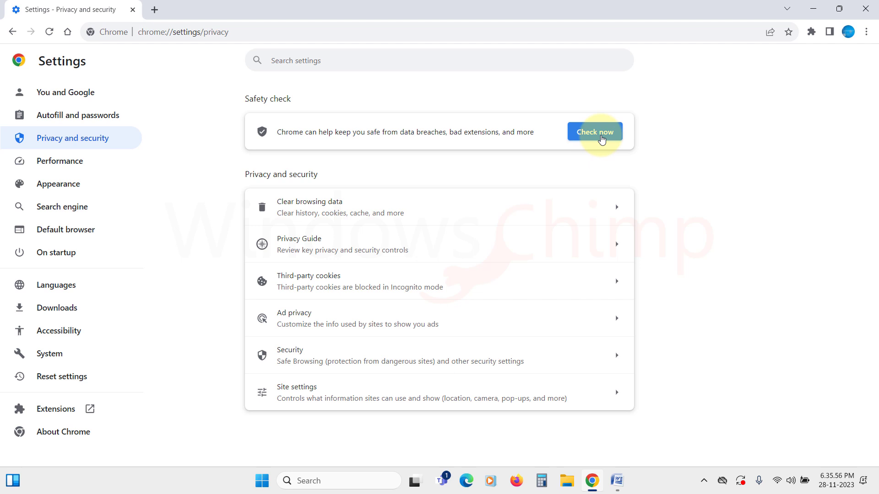
left_click(594, 132)
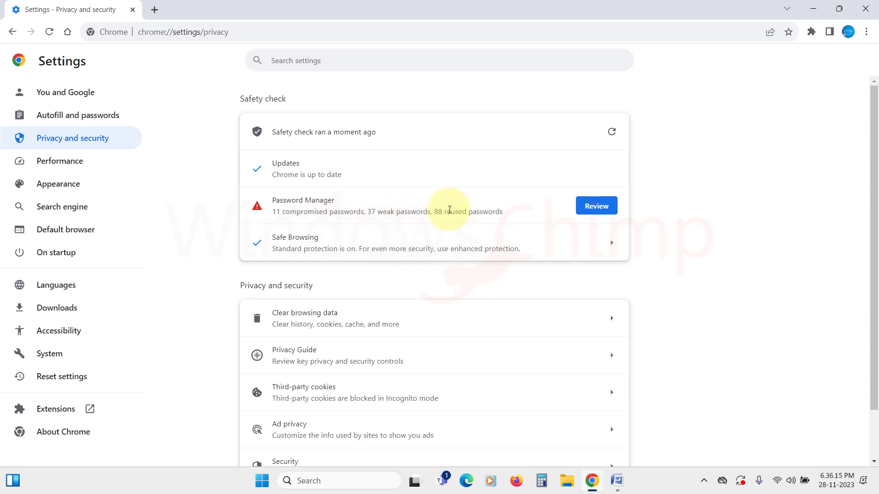
mouse_move(498, 215)
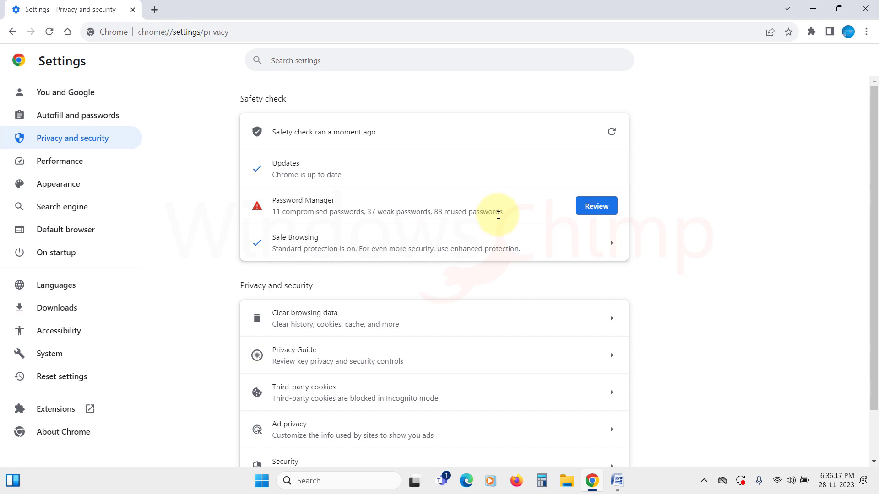
mouse_move(424, 275)
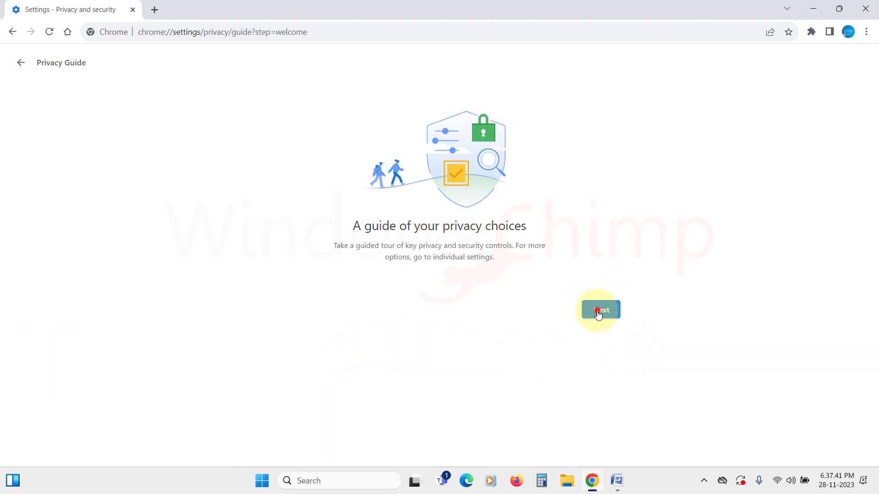
Step: Start the Privacy Guide and advance past the welcome screen to the History sync step
left_click(598, 310)
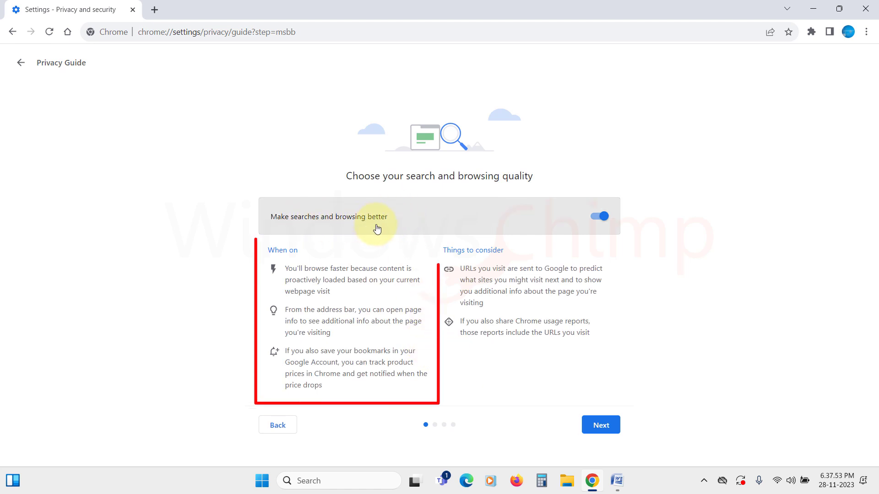
mouse_move(312, 255)
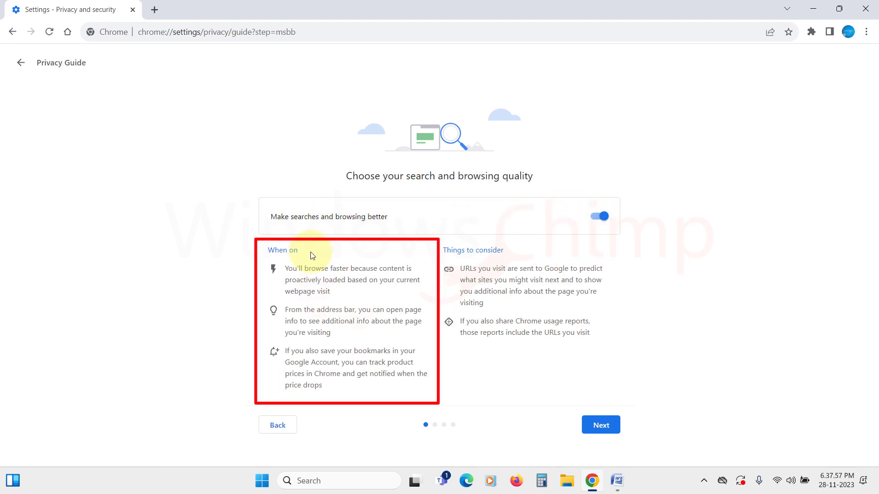
mouse_move(541, 295)
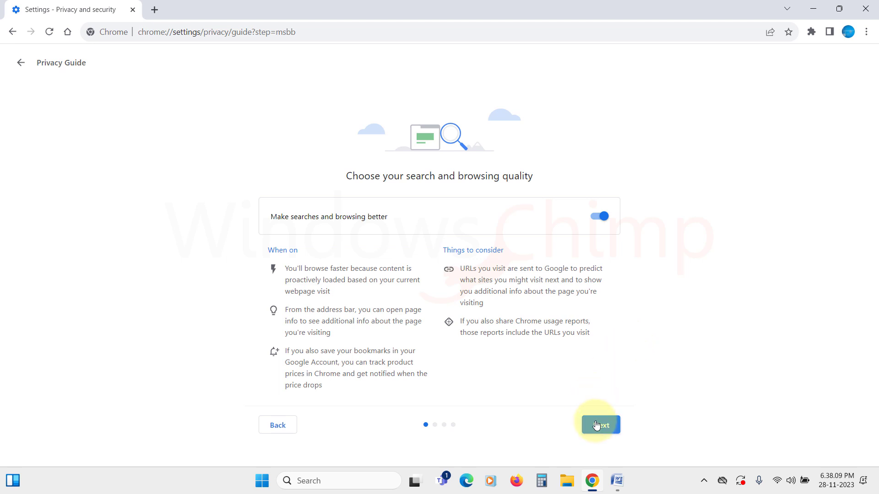
left_click(599, 424)
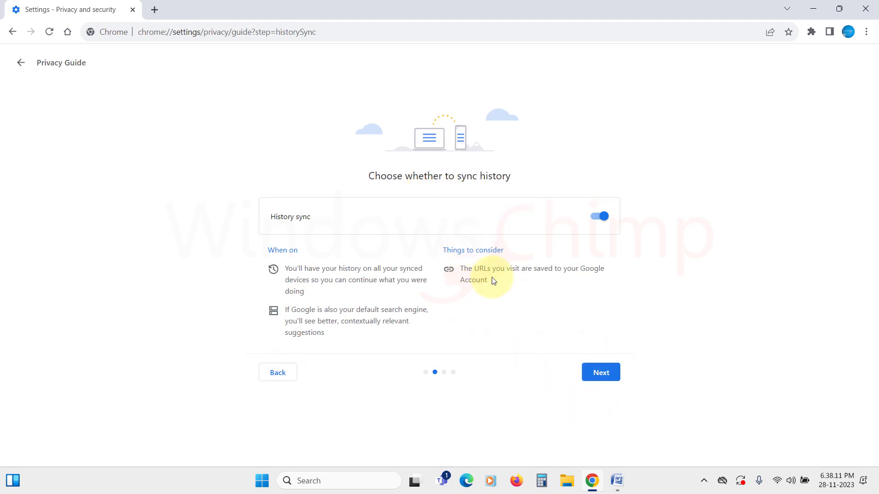
mouse_move(679, 324)
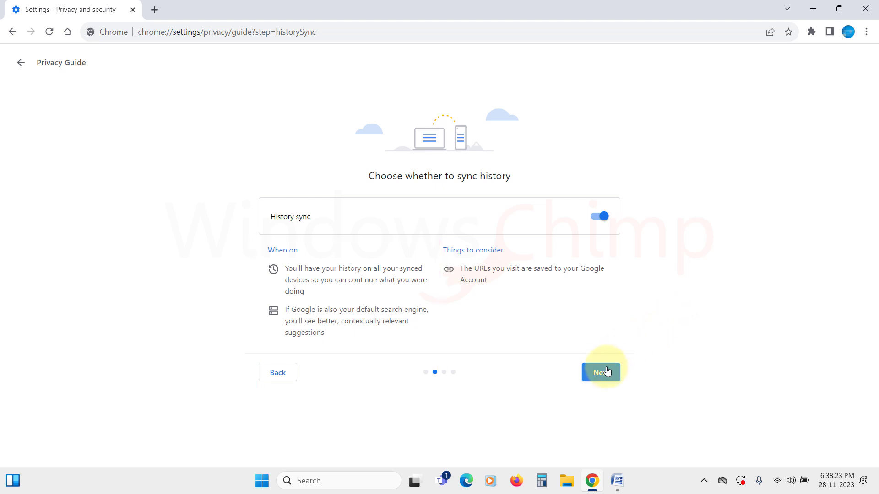
Step: Advance through the History sync, Safe Browsing and third-party cookie steps to Review complete
left_click(600, 372)
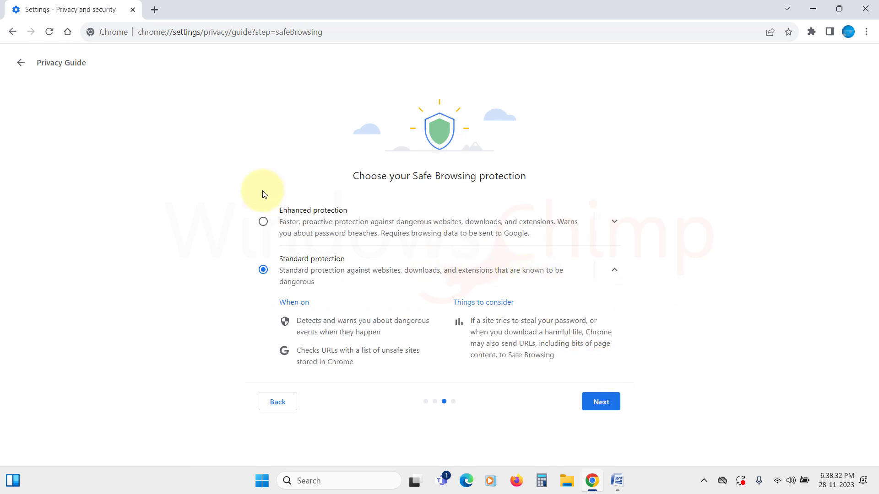
mouse_move(350, 275)
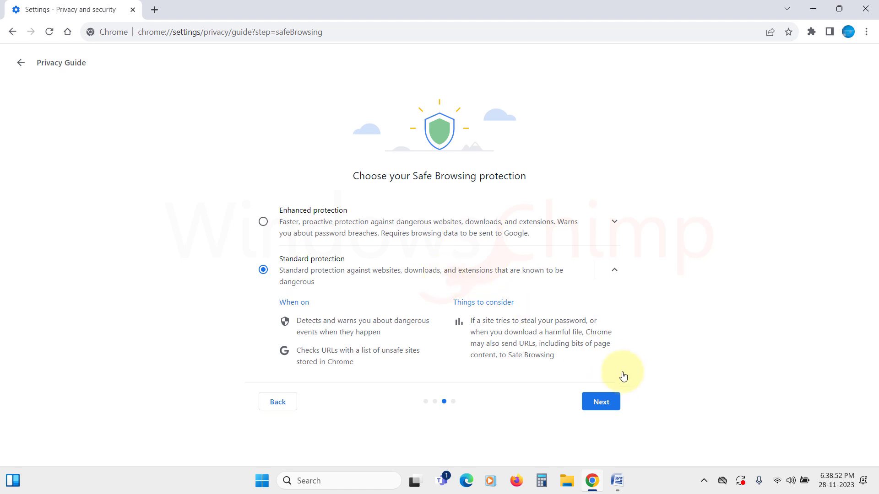
left_click(599, 402)
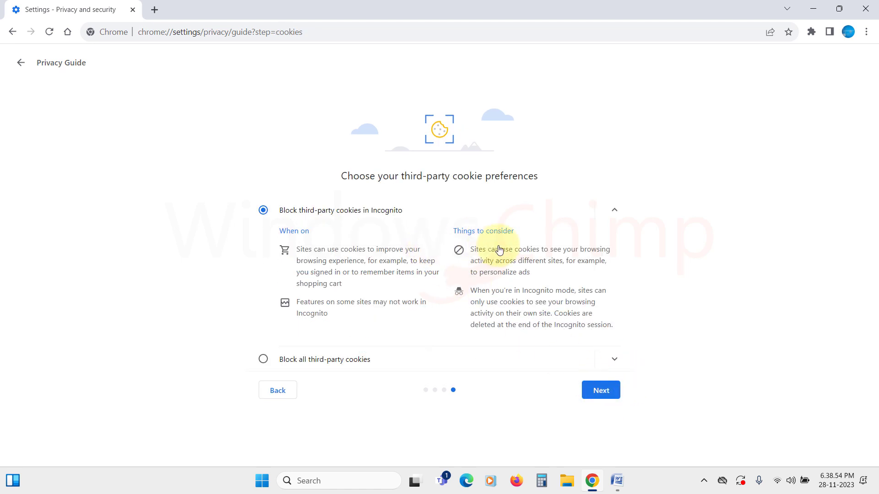
mouse_move(378, 219)
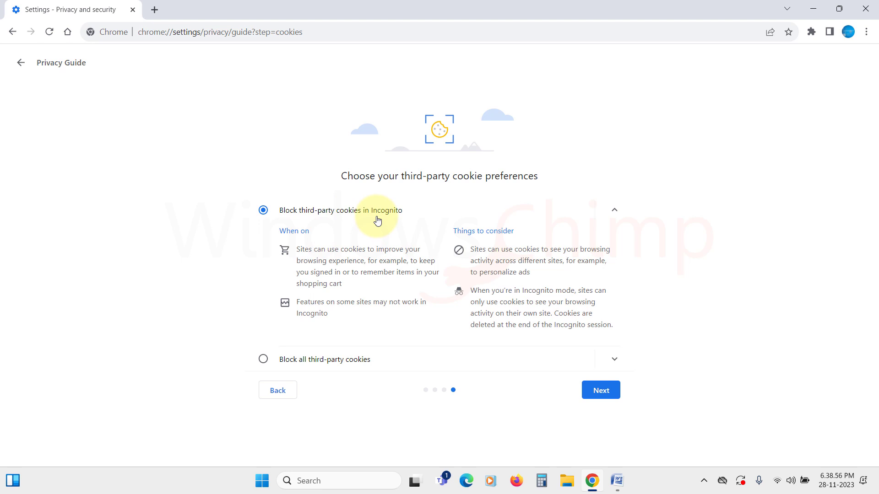
mouse_move(352, 367)
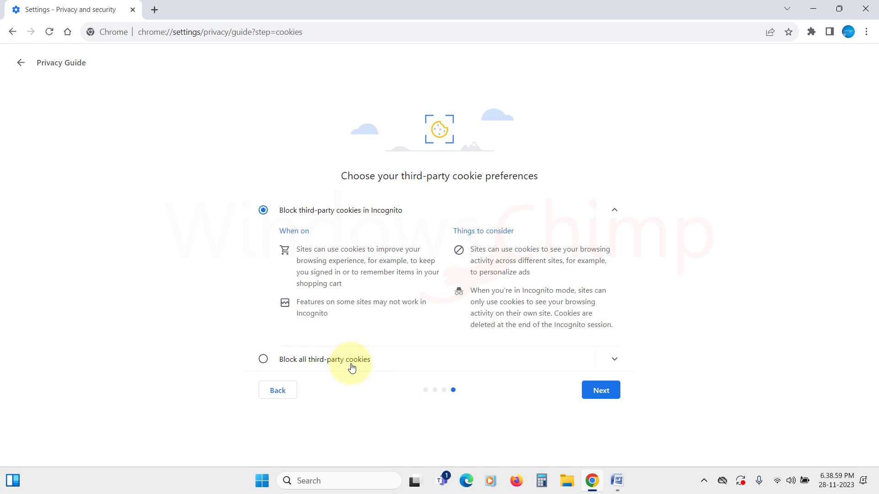
left_click(600, 390)
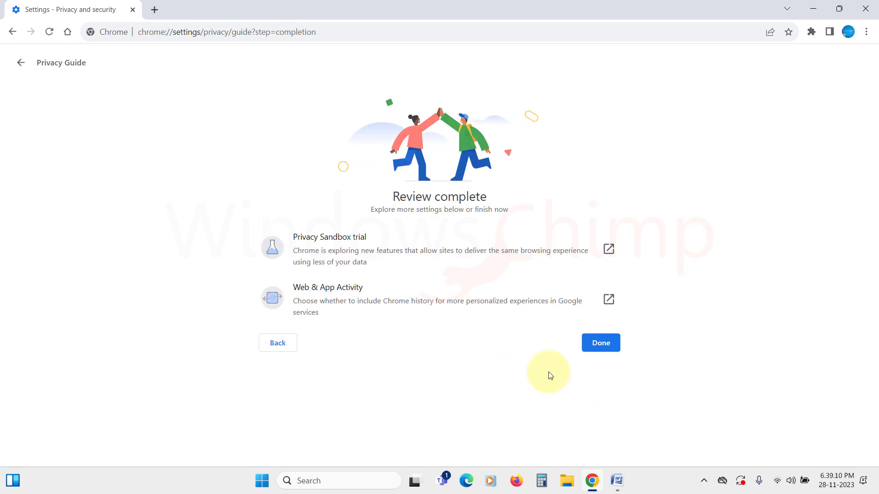
Step: Open Web & App Activity in a new tab and scroll through the My Activity overview
left_click(599, 342)
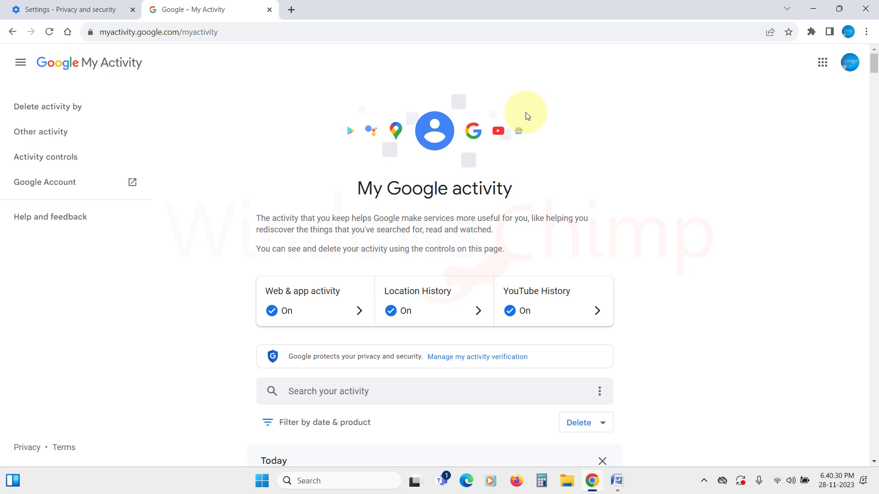
mouse_move(644, 296)
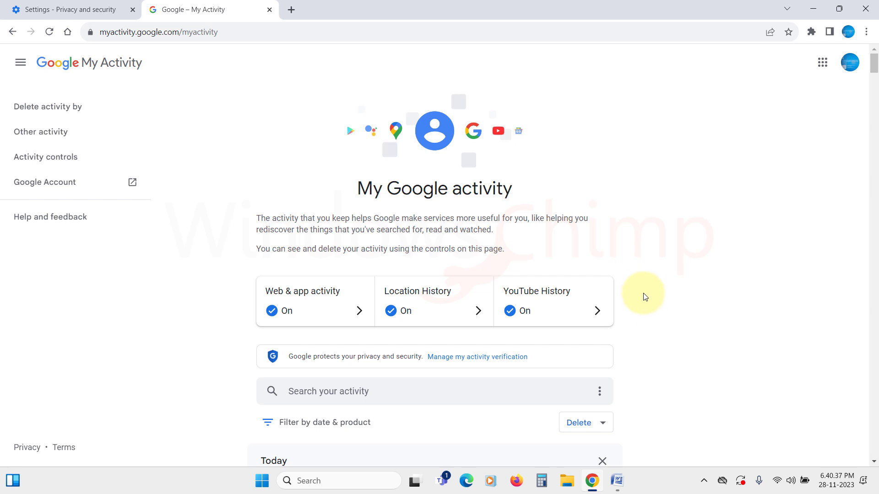
scroll("down", 3)
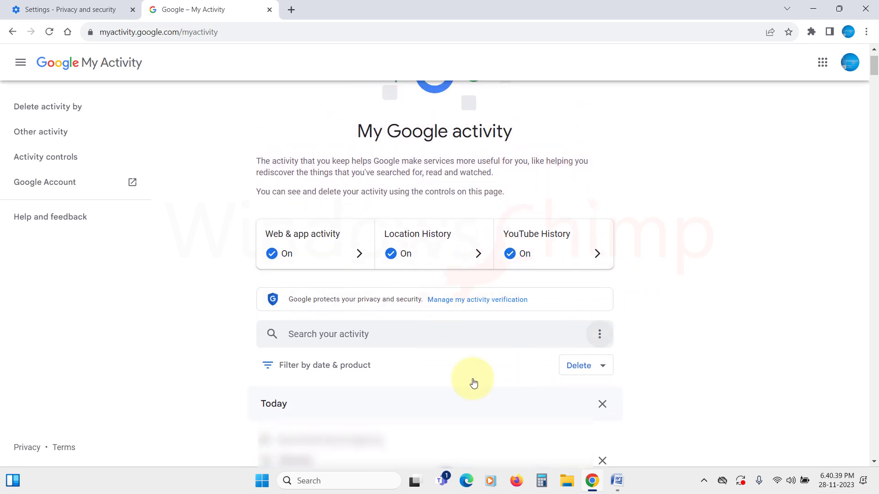
scroll("down", 3)
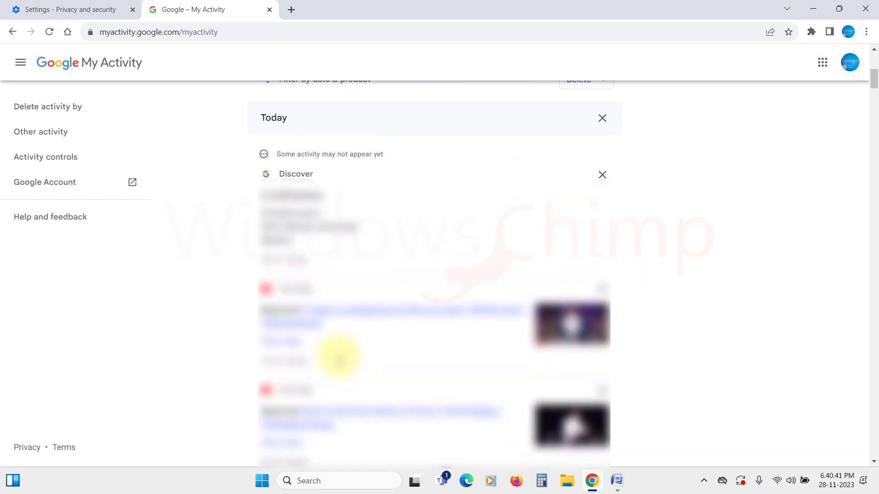
scroll("down", 3)
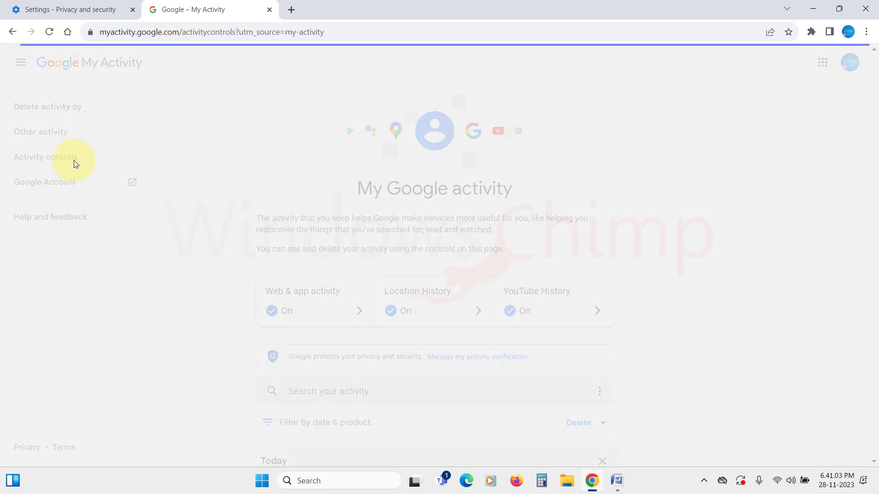
Step: Review Activity controls down to Personalised ads, then close the My Activity tab
left_click(45, 157)
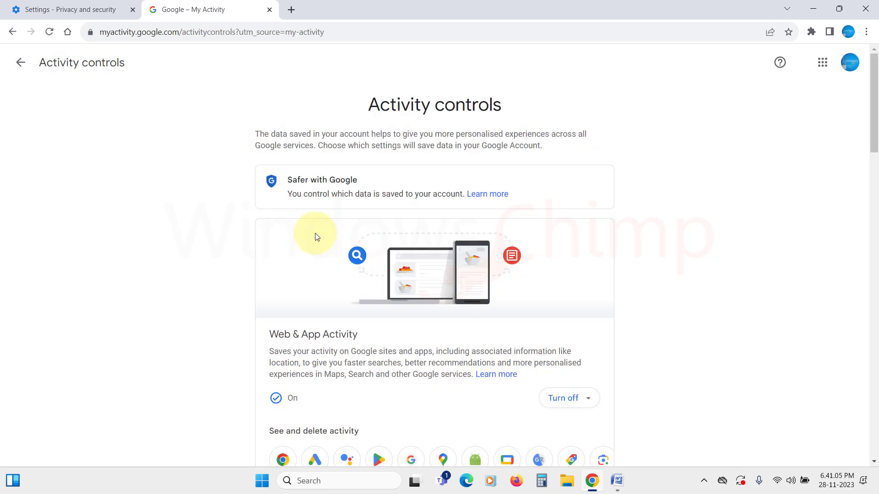
scroll("down", 3)
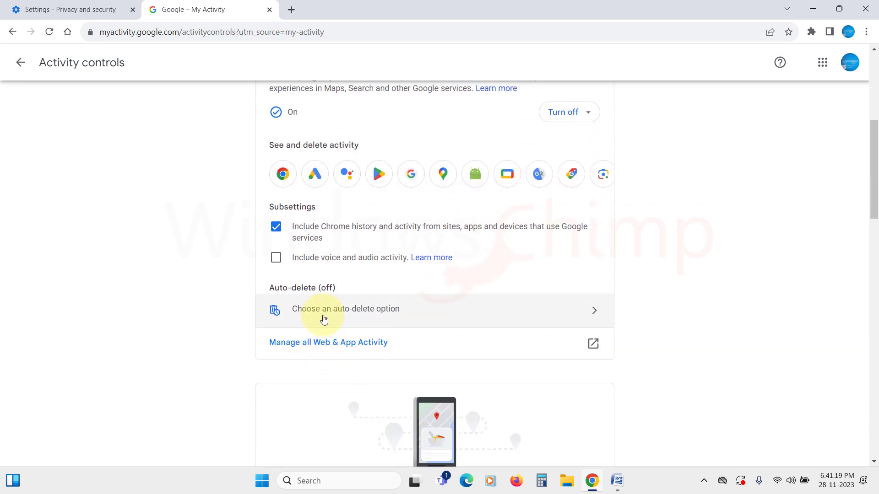
left_click(346, 309)
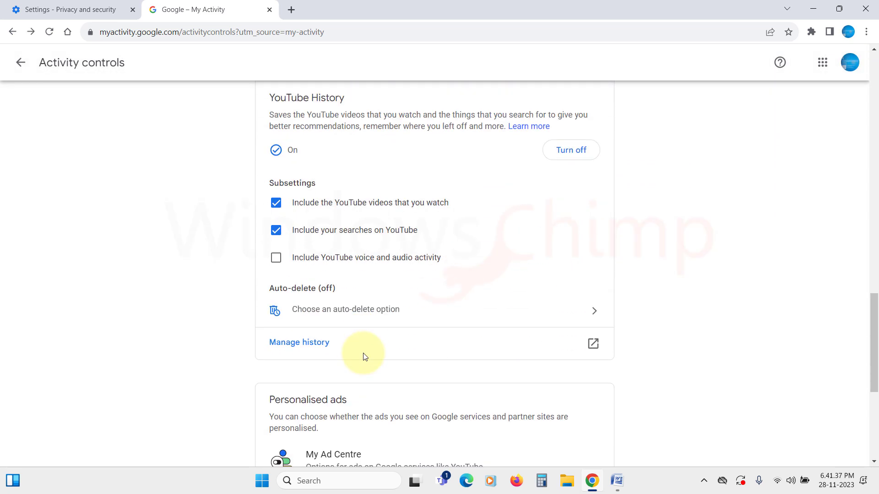
scroll("down", 3)
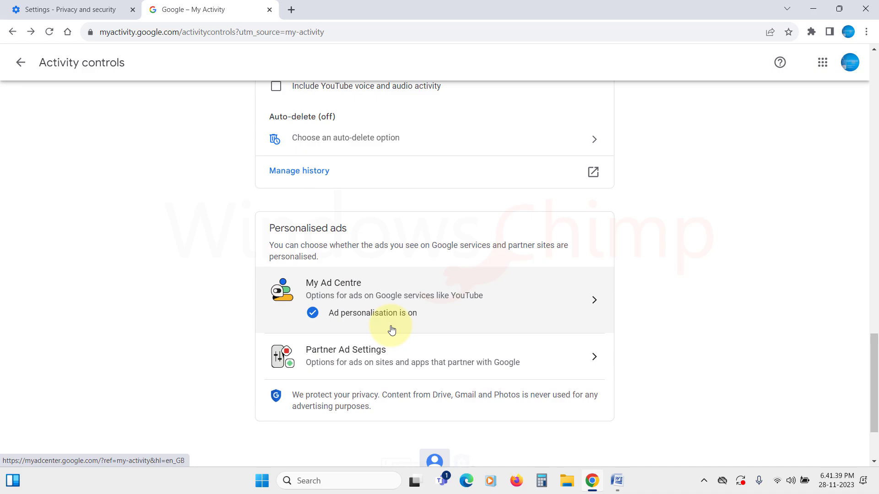
left_click(68, 10)
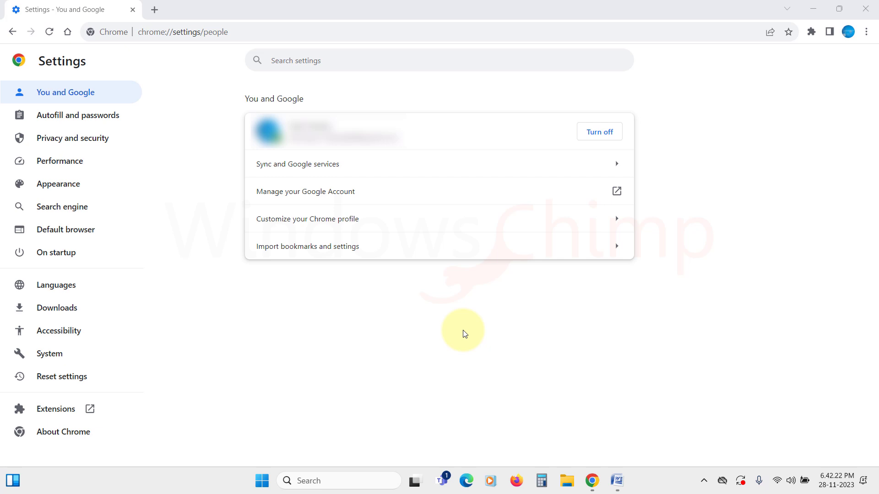
mouse_move(135, 177)
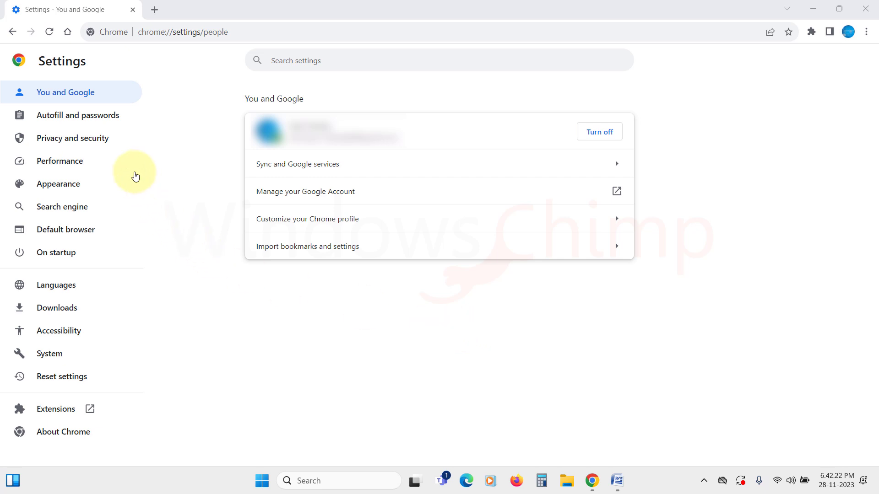
Step: Open Third-party cookies under Privacy and security and scroll to review its options
left_click(71, 137)
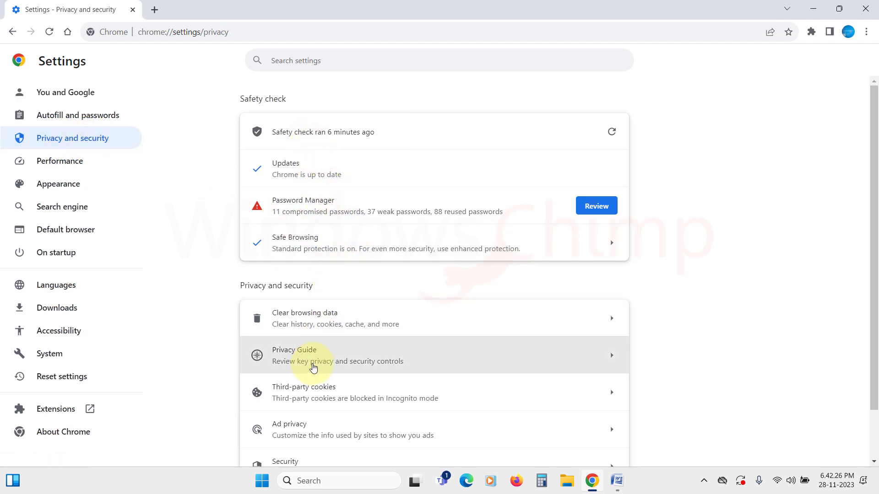
mouse_move(752, 312)
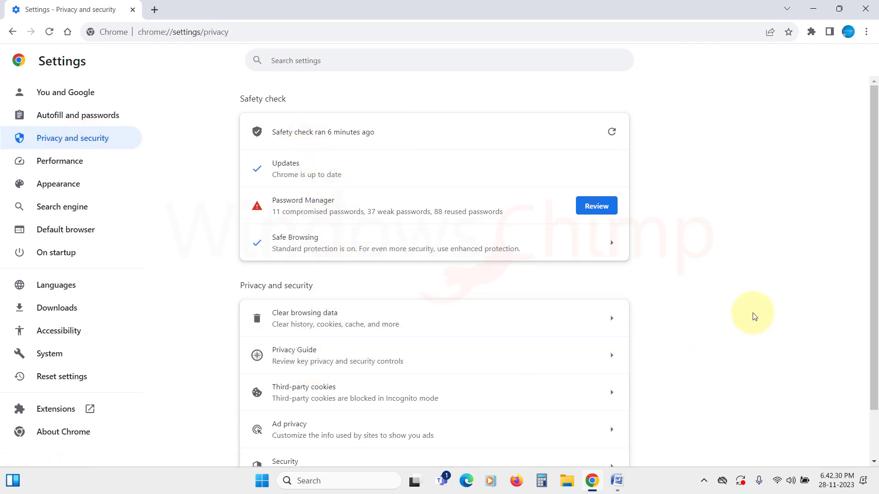
left_click(303, 392)
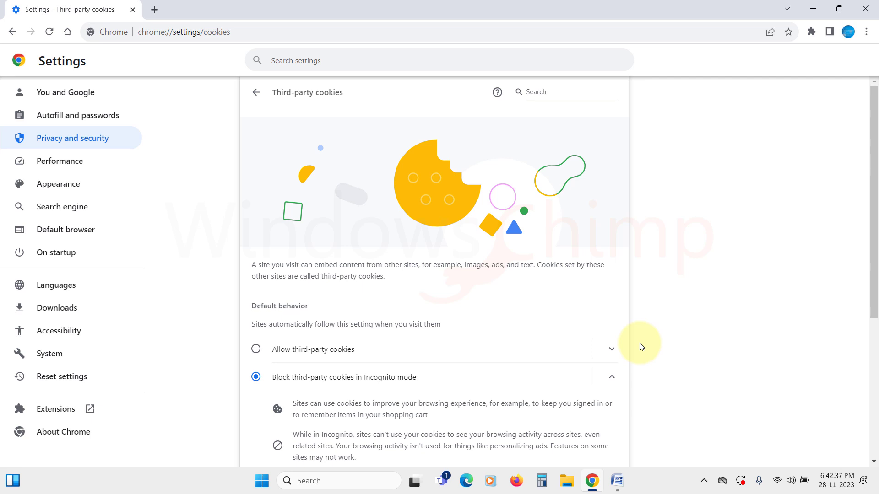
scroll("down", 3)
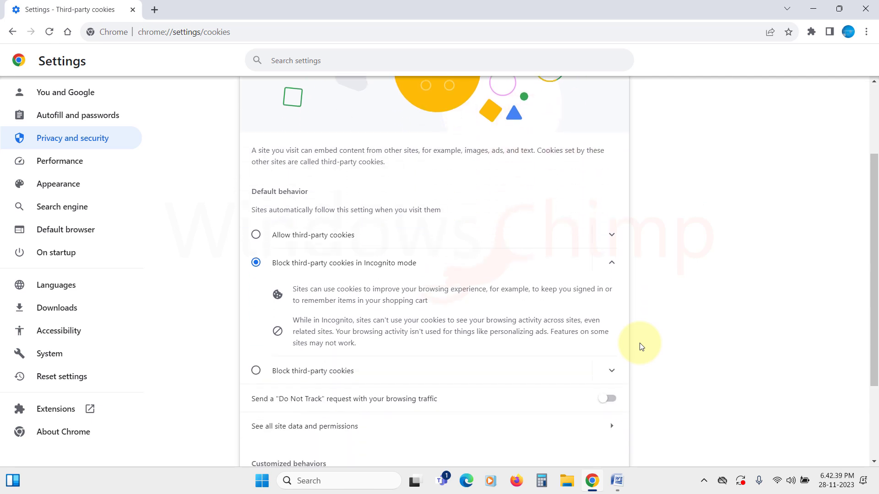
mouse_move(625, 346)
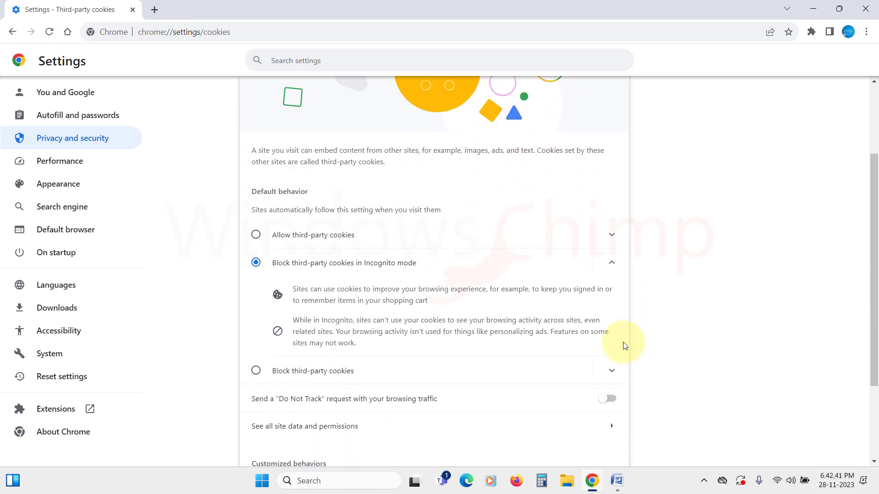
scroll("down", 3)
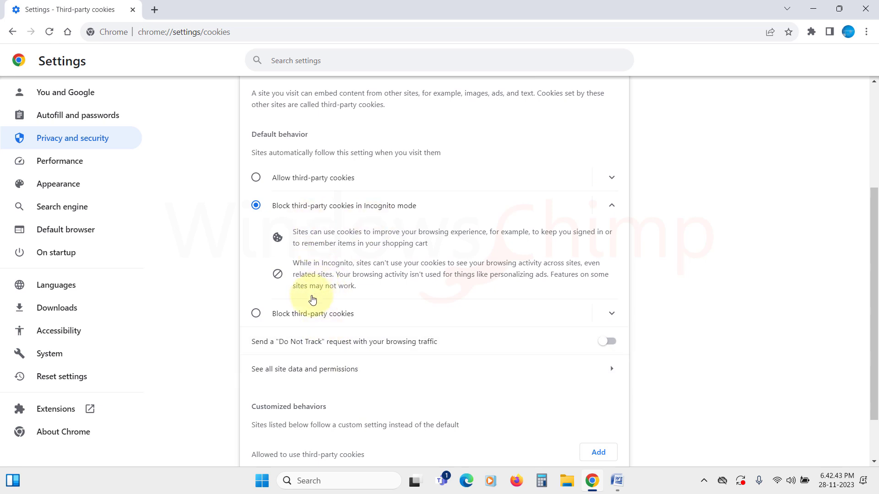
scroll("down", 3)
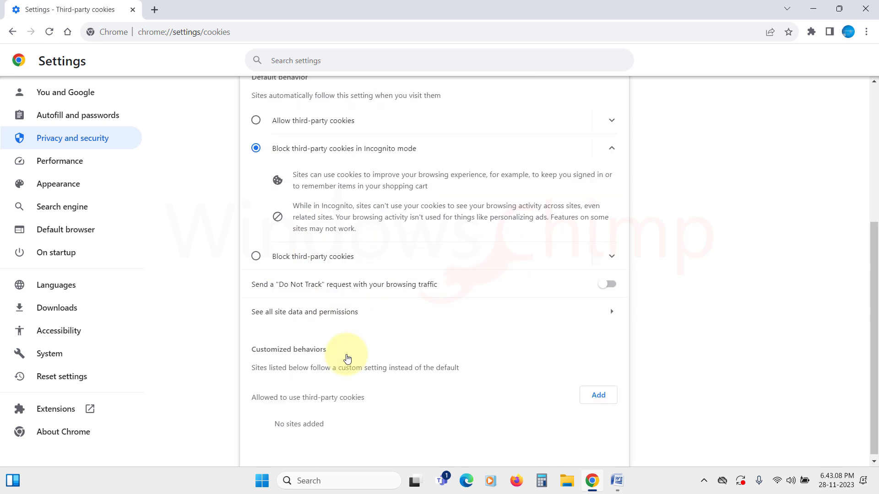
Step: Enable 'Send a Do Not Track request' and confirm it in the dialog
left_click(606, 284)
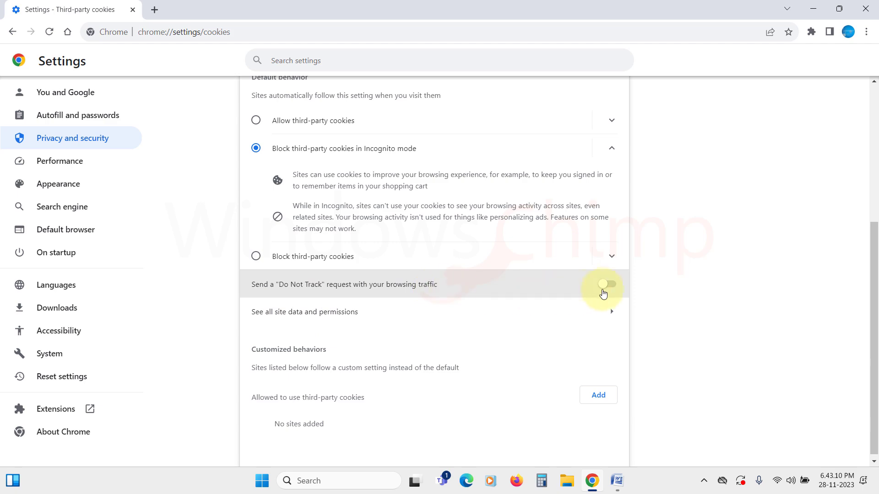
left_click(608, 285)
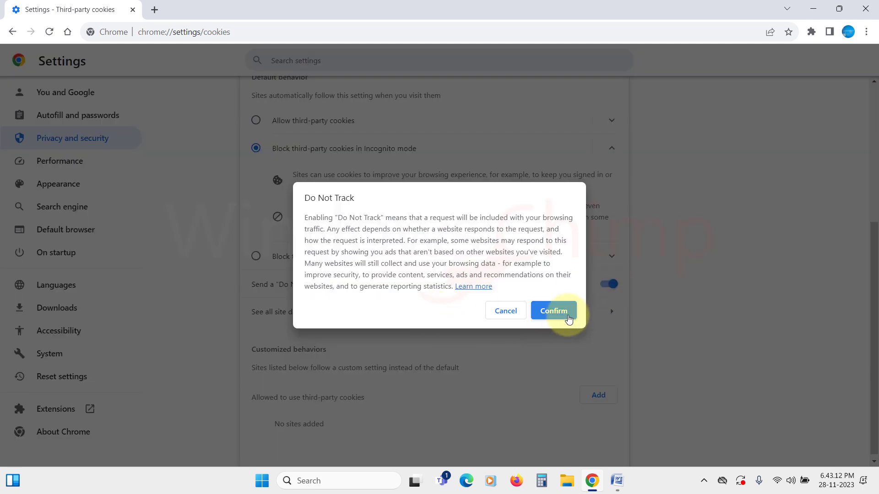
left_click(554, 310)
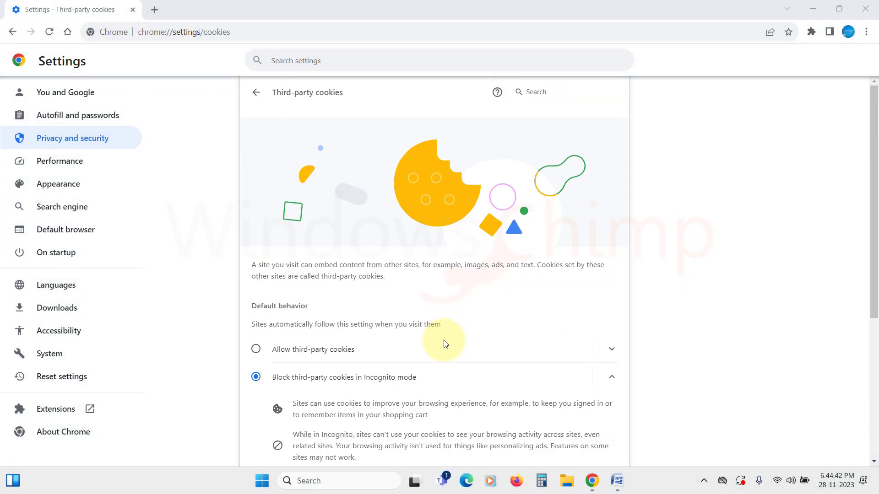
Step: Set Pop-ups and redirects in Site settings to 'Don't allow sites to send pop-ups or use redirects'
left_click(257, 92)
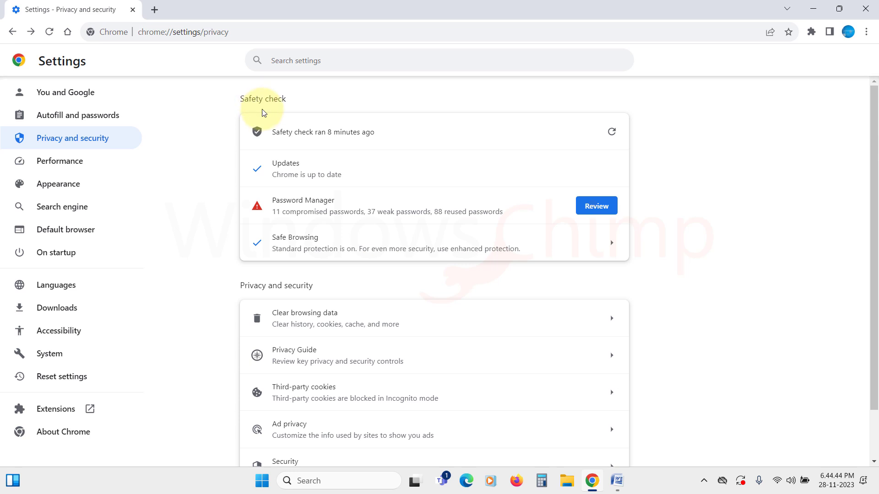
scroll("down", 3)
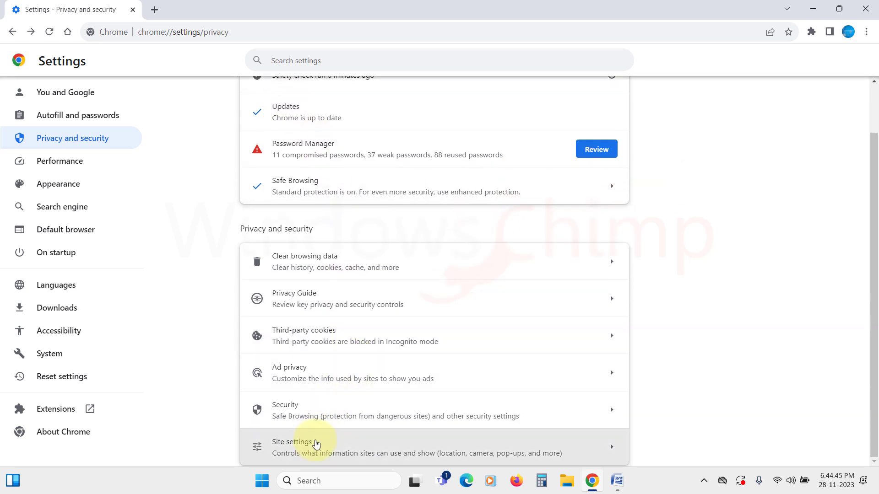
left_click(300, 445)
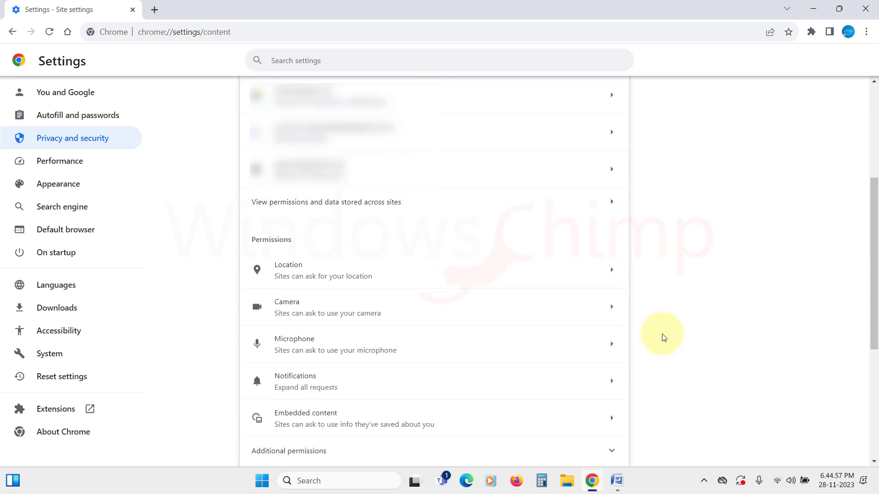
scroll("down", 3)
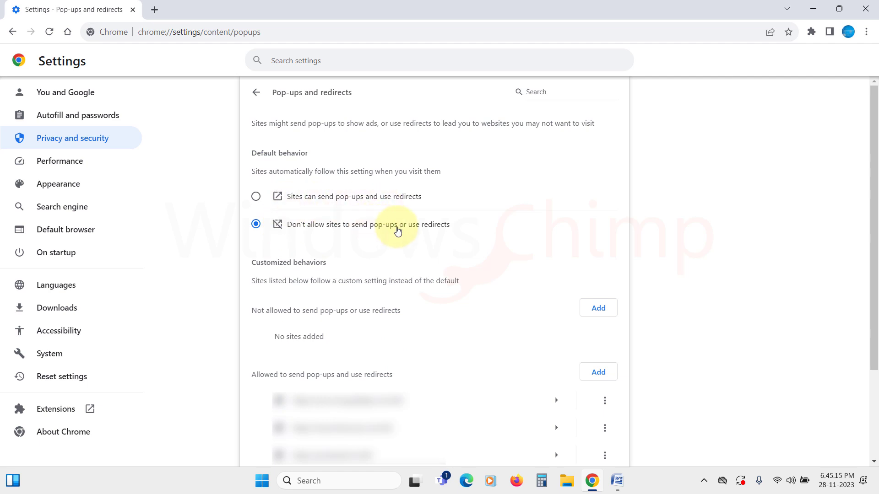
mouse_move(386, 316)
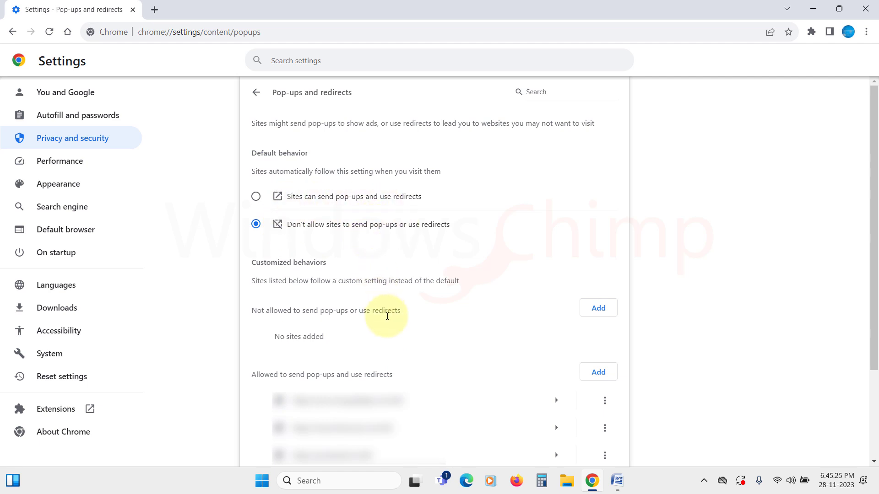
scroll("down", 3)
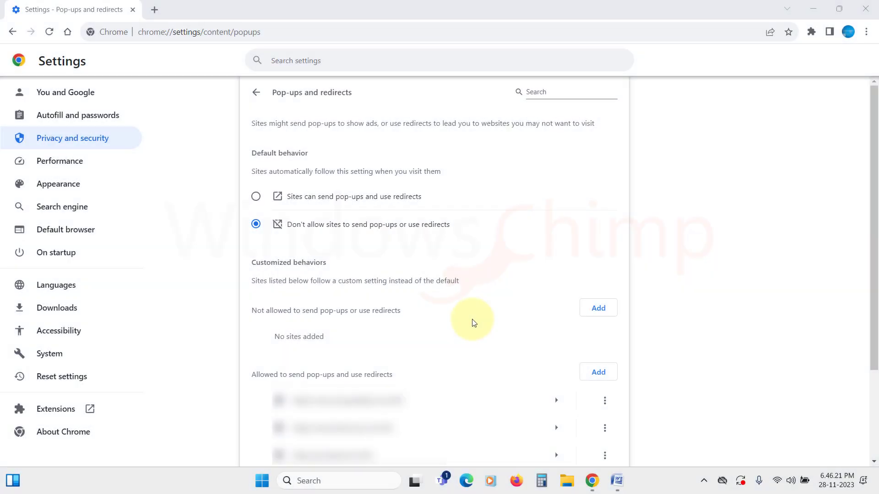
mouse_move(257, 93)
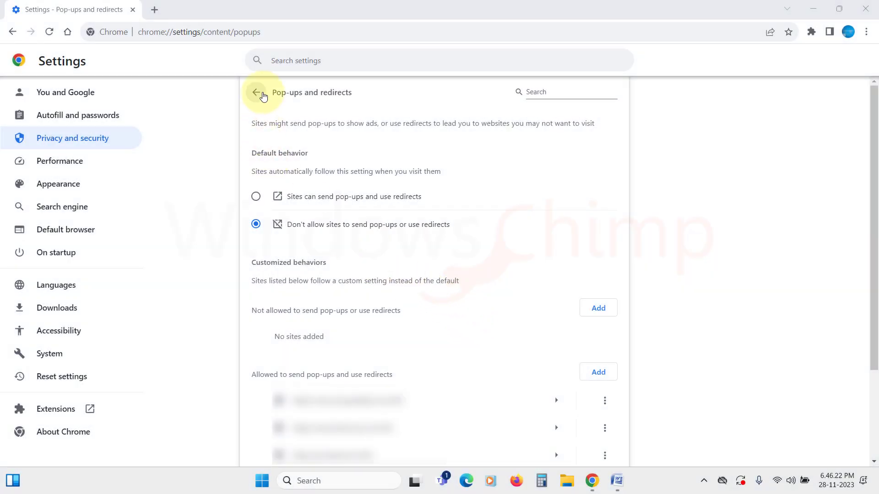
Step: Set Notifications to 'Don't allow sites to send notifications' and block a previously allowed site
left_click(257, 92)
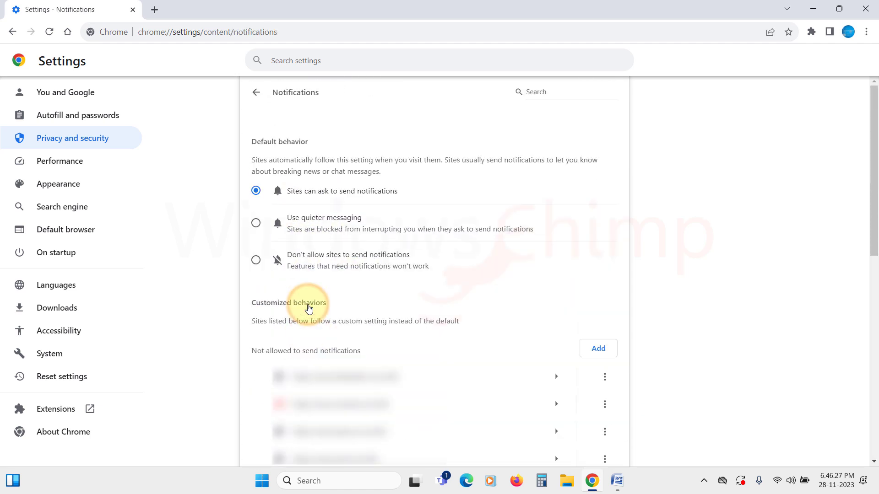
mouse_move(348, 298)
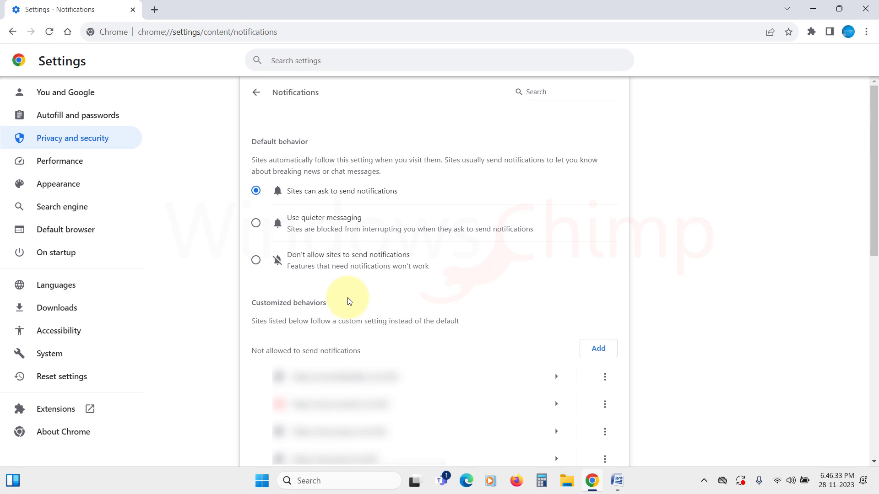
left_click(255, 223)
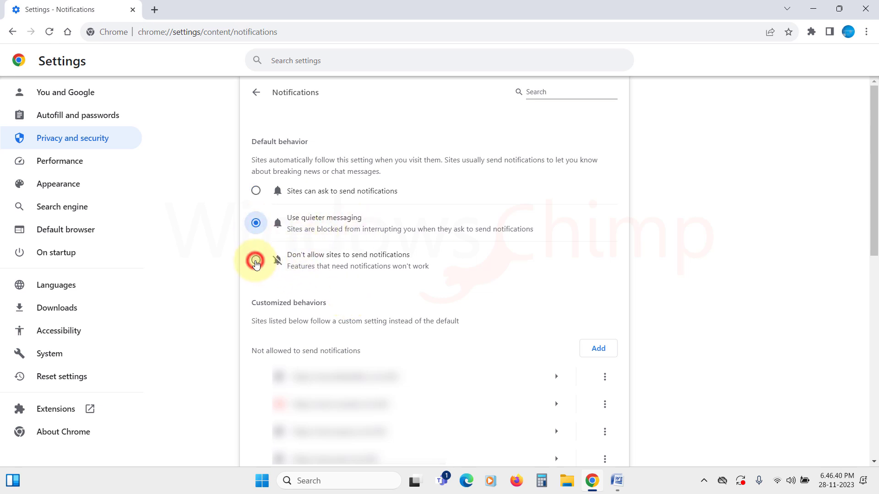
left_click(255, 260)
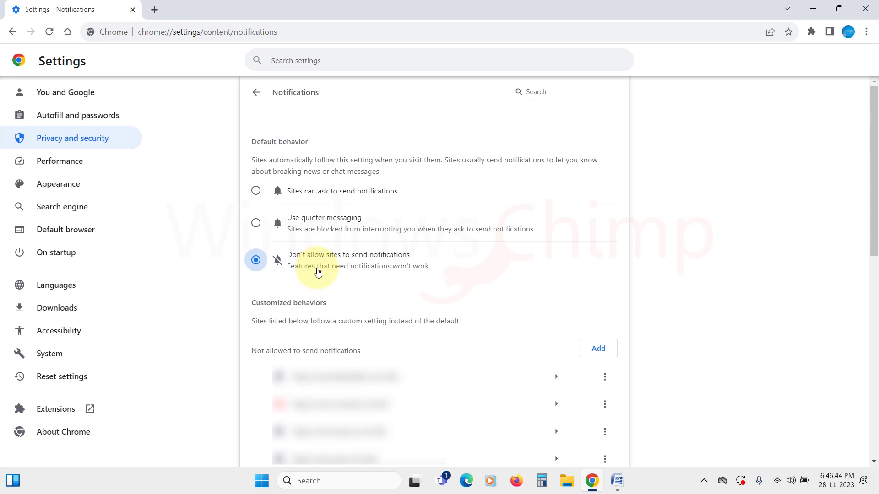
scroll("down", 3)
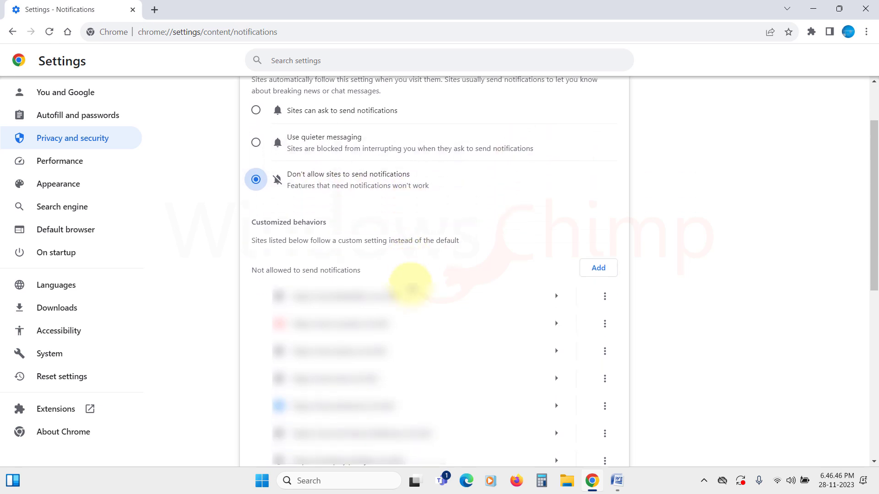
scroll("down", 3)
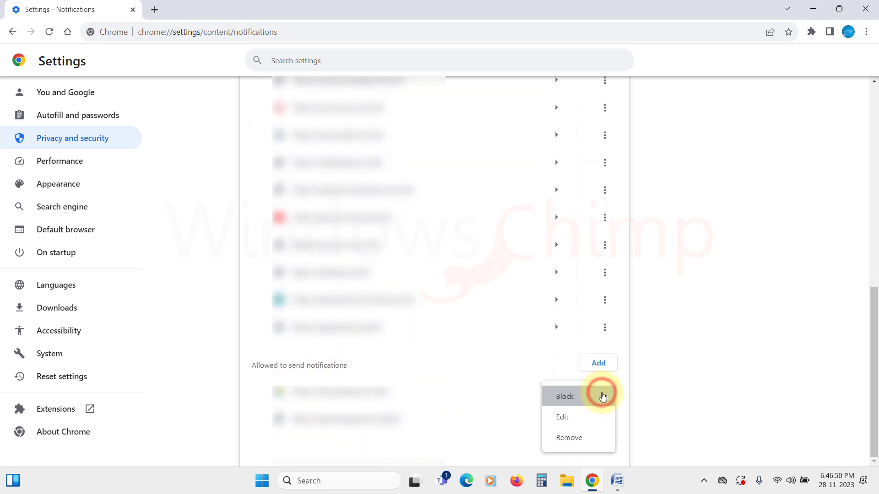
left_click(564, 396)
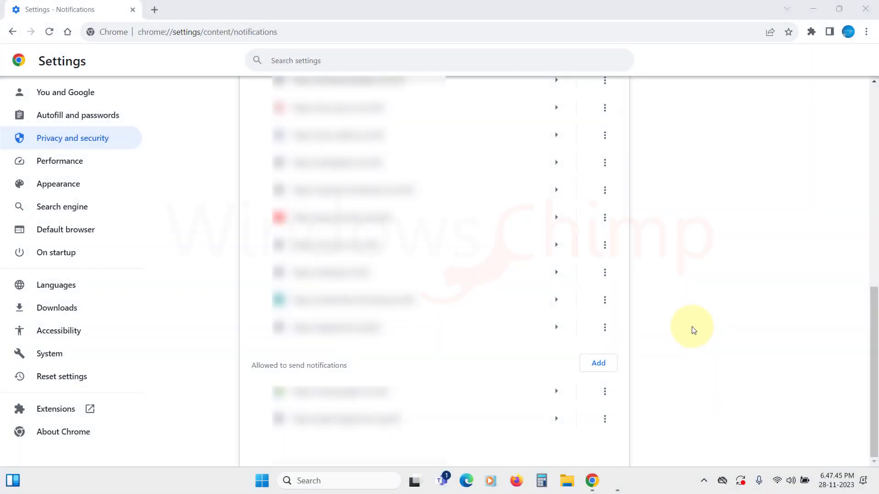
mouse_move(639, 352)
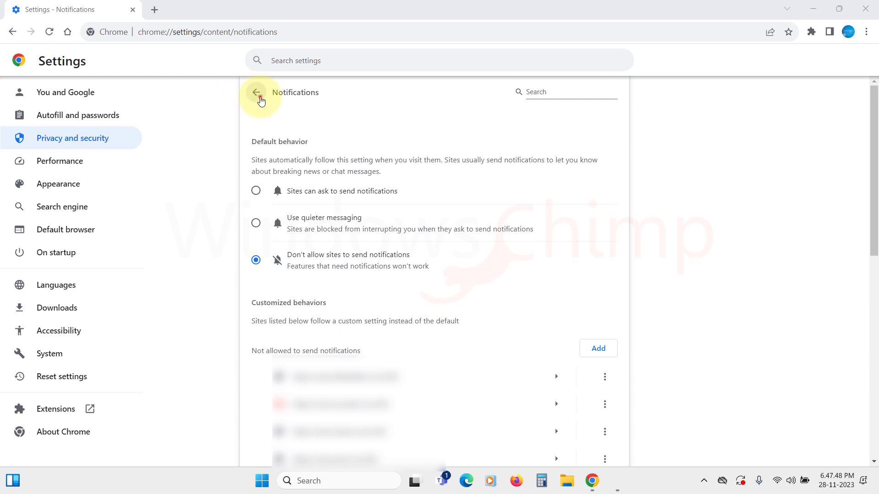
Step: Set JavaScript to 'Don't allow sites to use JavaScript' after testing youtube.com, then return to Site settings
left_click(256, 93)
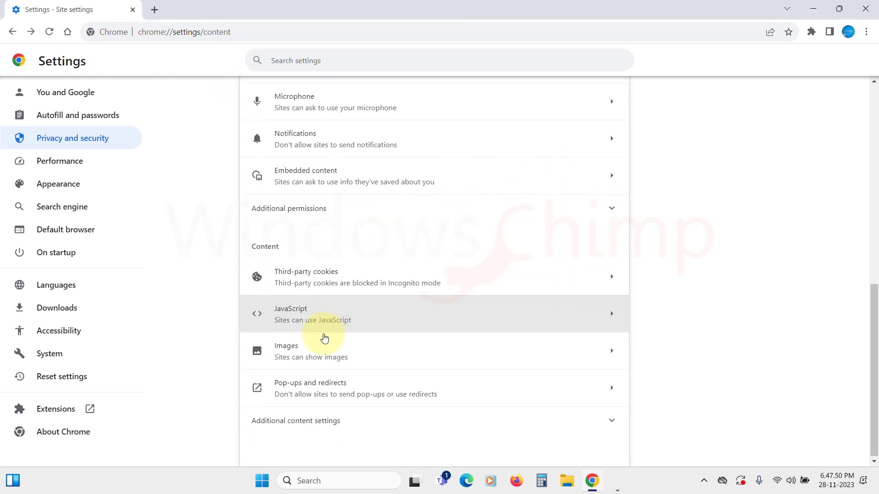
left_click(324, 314)
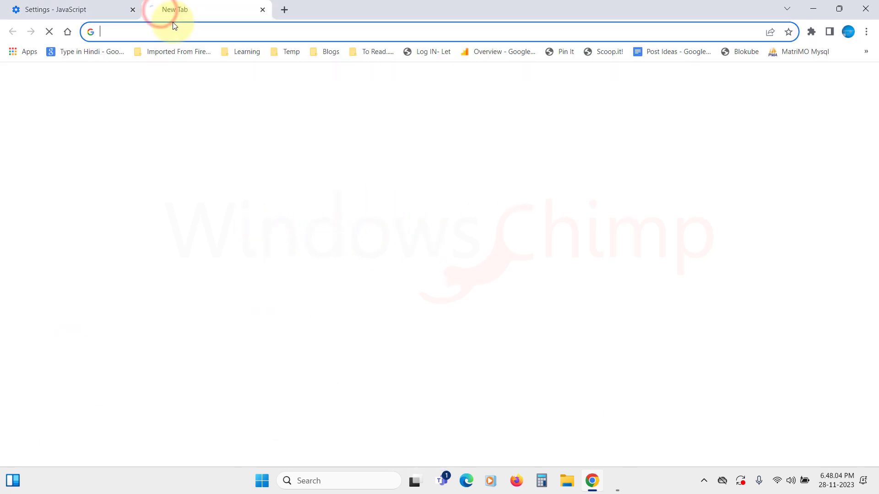
type("youtube.com")
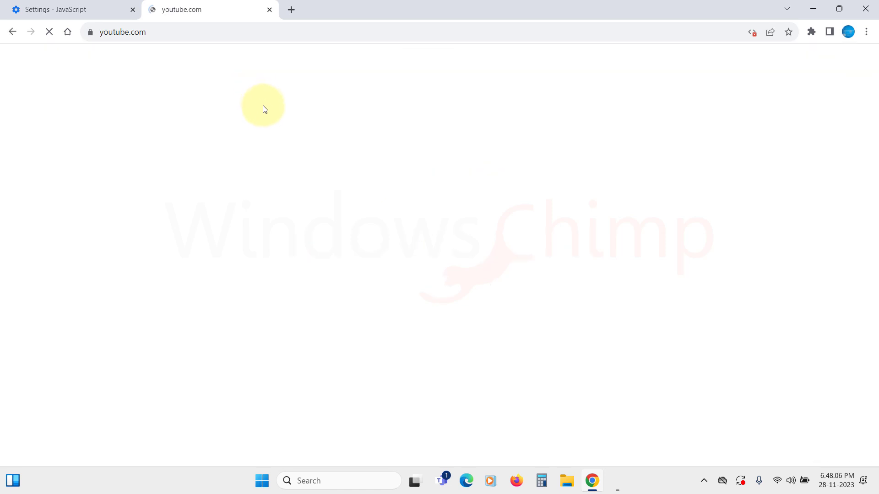
left_click(733, 32)
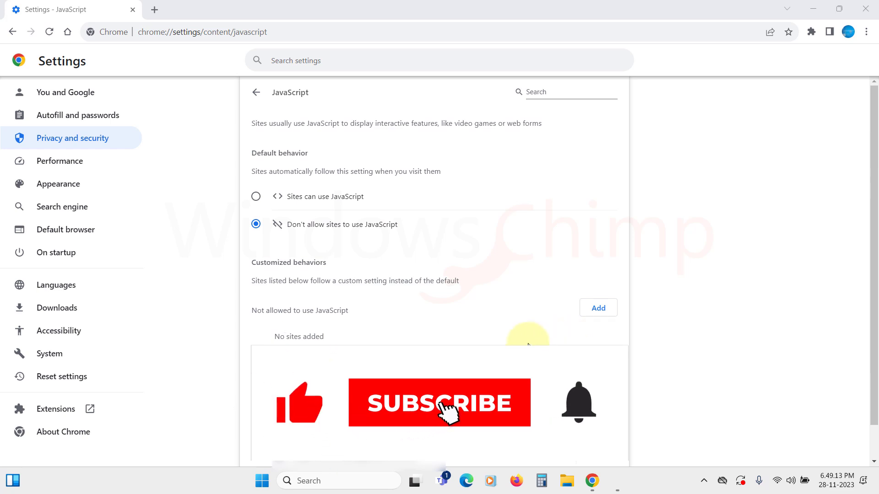
left_click(256, 92)
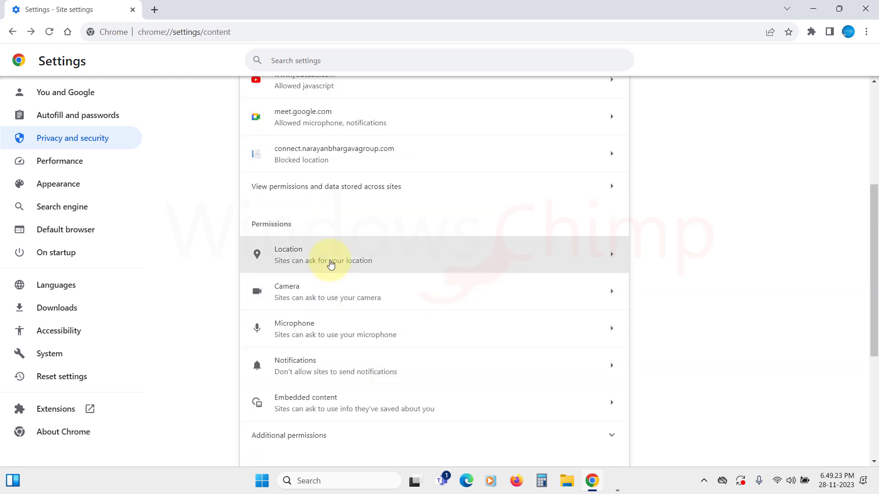
Step: Review the Location permission's blocked sites unchanged, then bring up the Camera permission page
left_click(330, 255)
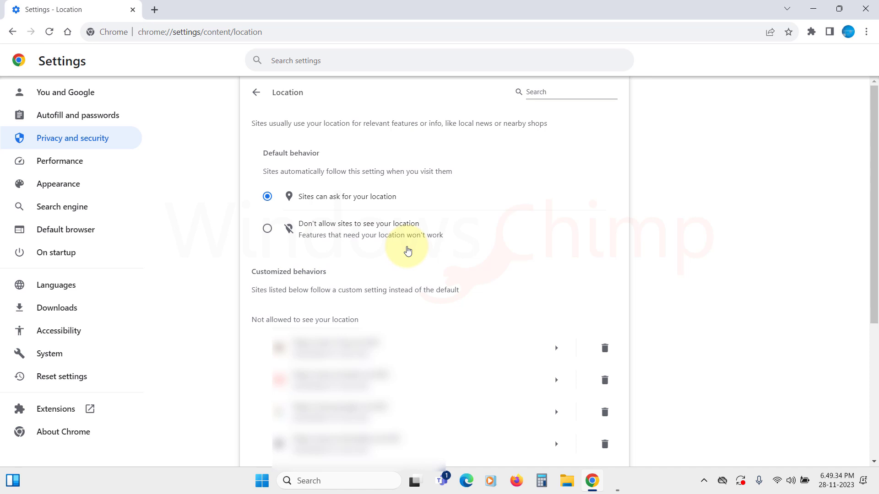
scroll("down", 3)
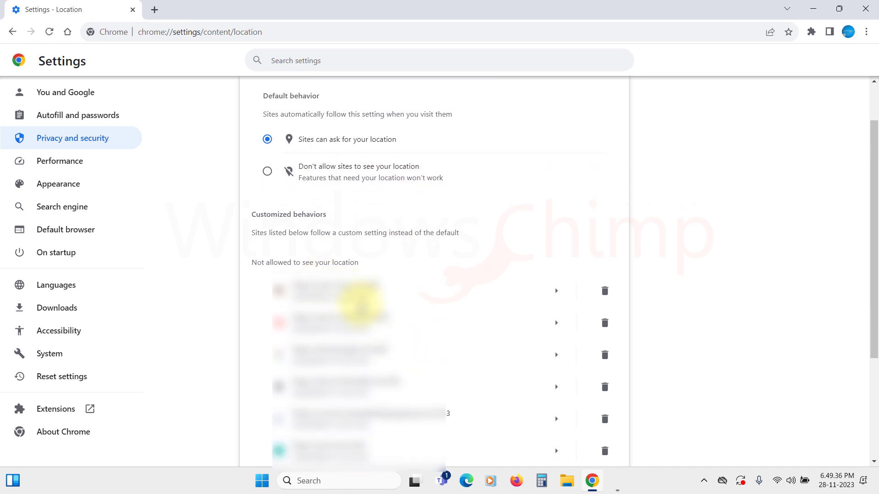
scroll("down", 3)
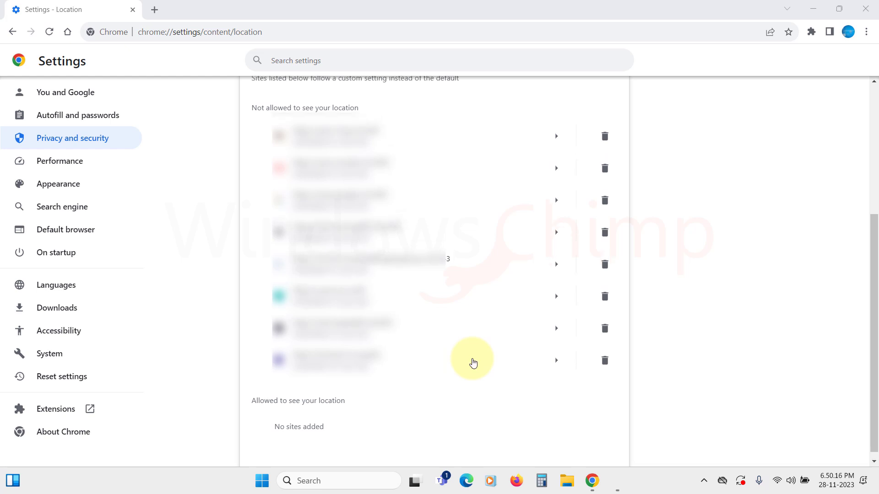
left_click(13, 32)
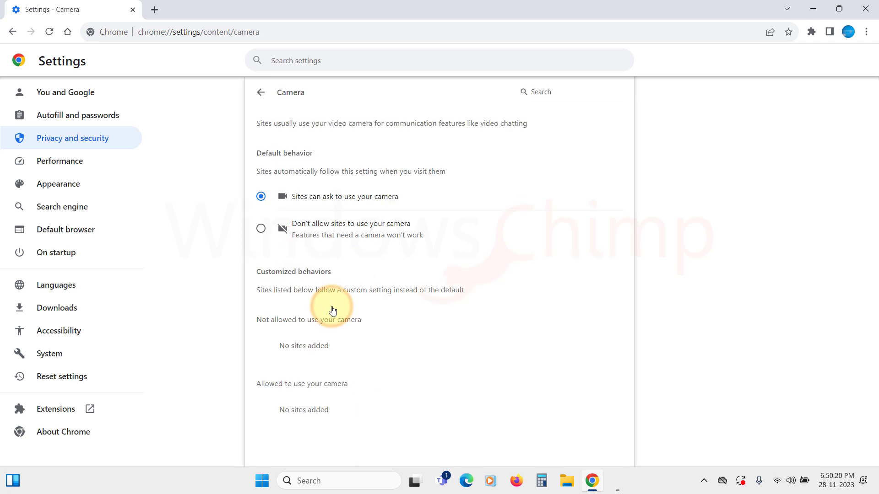
left_click(260, 228)
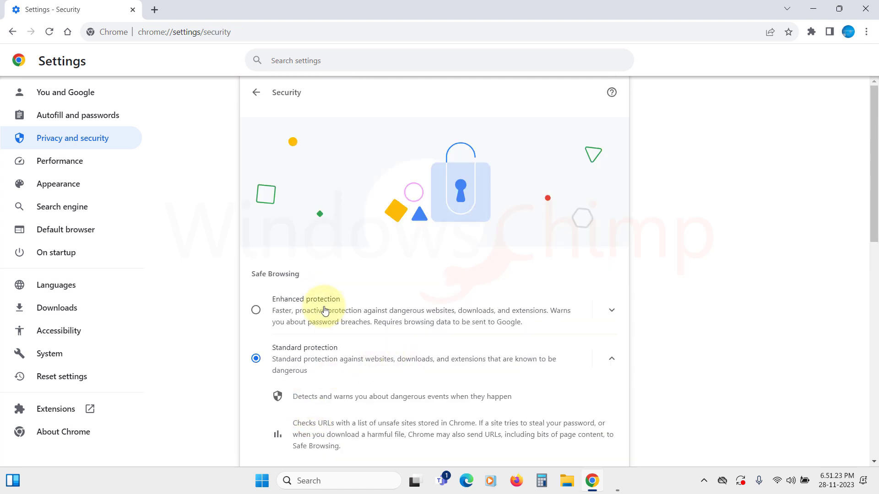
mouse_move(342, 370)
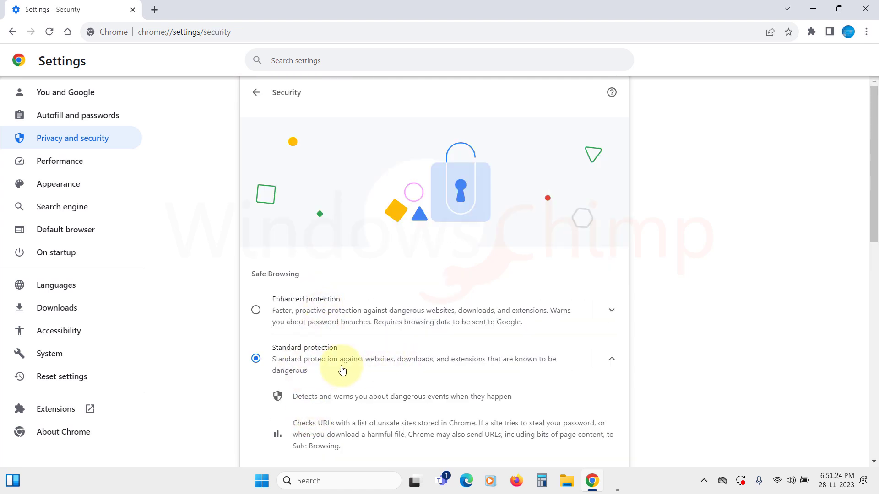
Step: Turn on 'Always use secure connections' and switch secure DNS to a custom provider
scroll("down", 3)
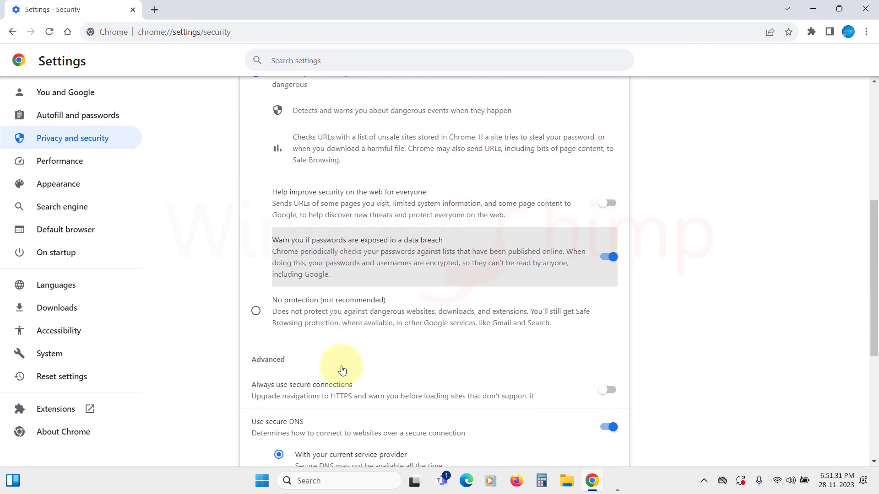
scroll("down", 3)
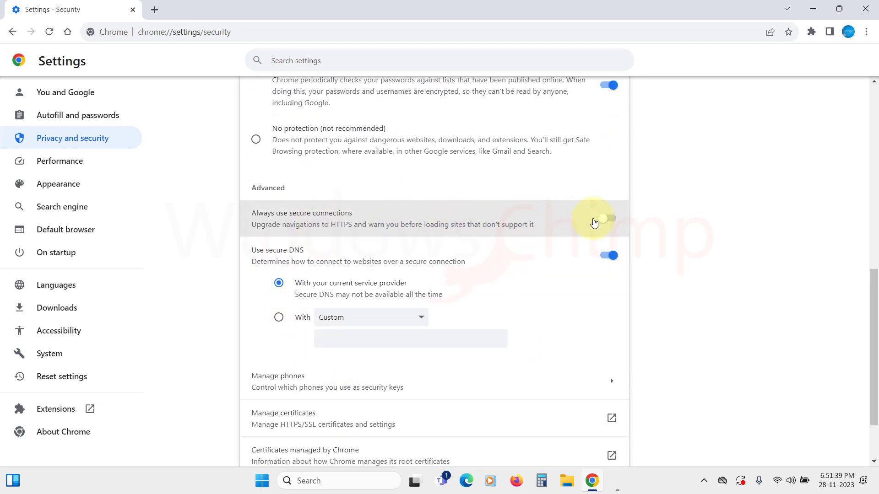
left_click(608, 218)
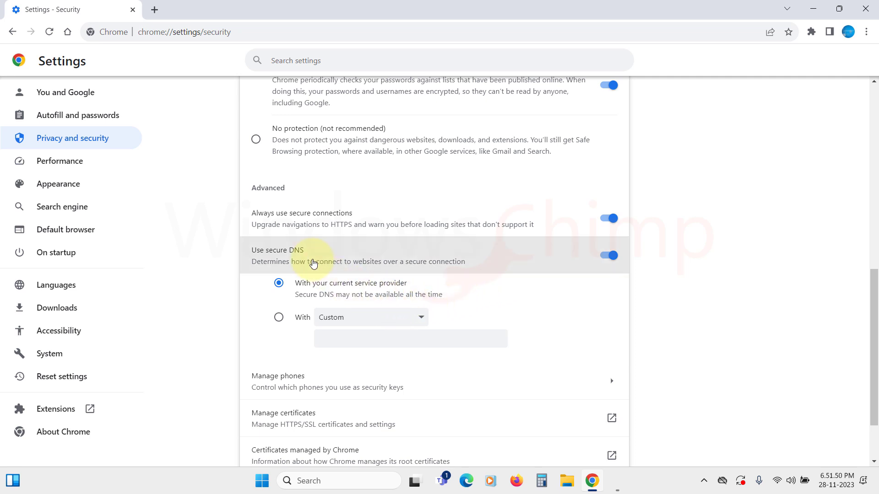
mouse_move(369, 260)
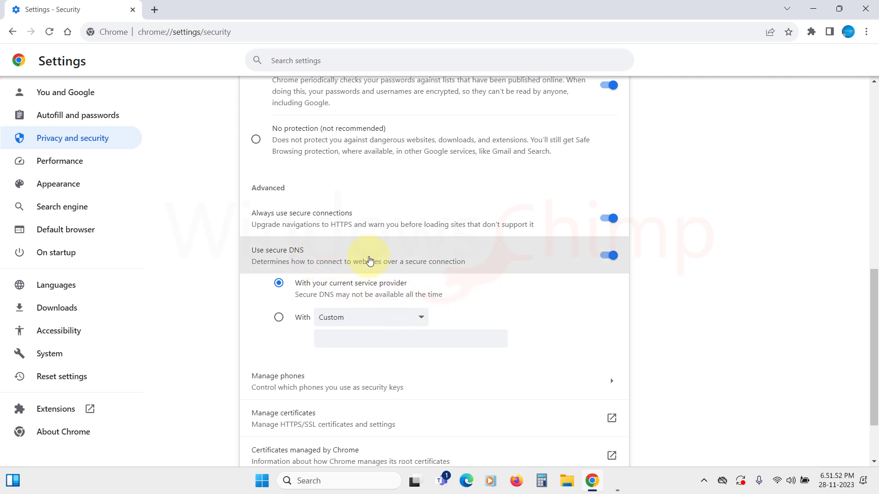
scroll("down", 3)
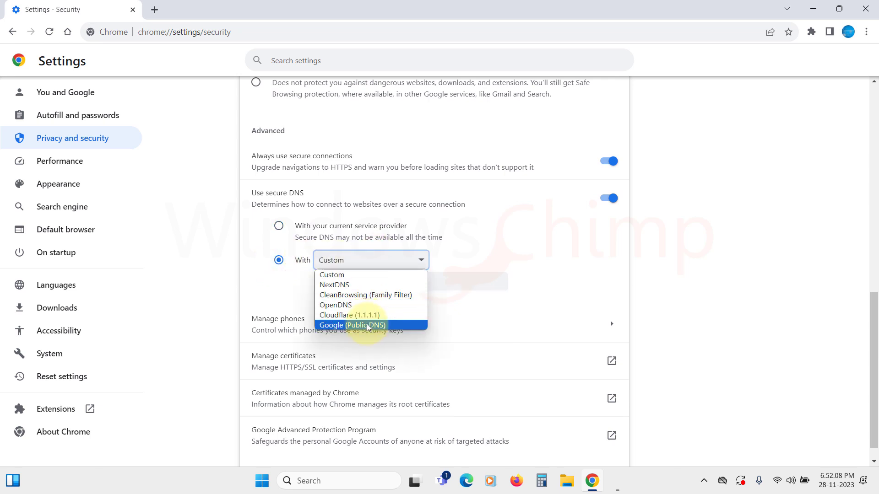
left_click(352, 325)
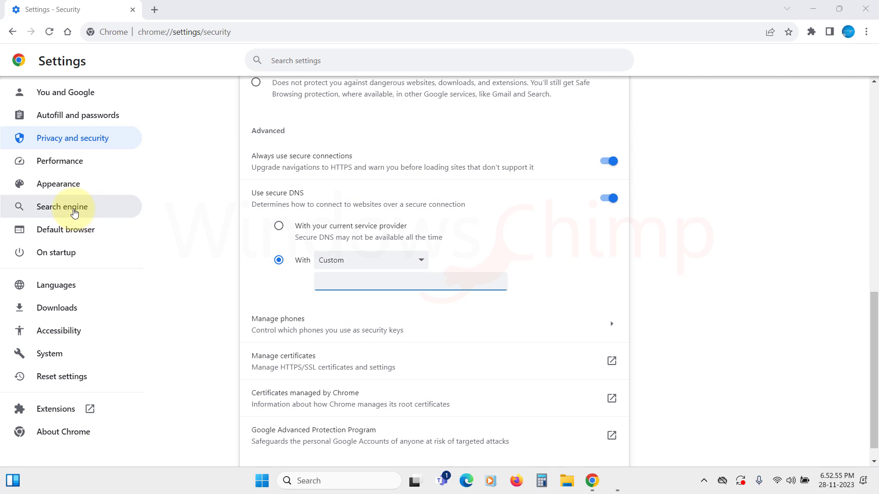
Step: Switch the address-bar search engine to DuckDuckGo, then set it back to Google
left_click(61, 207)
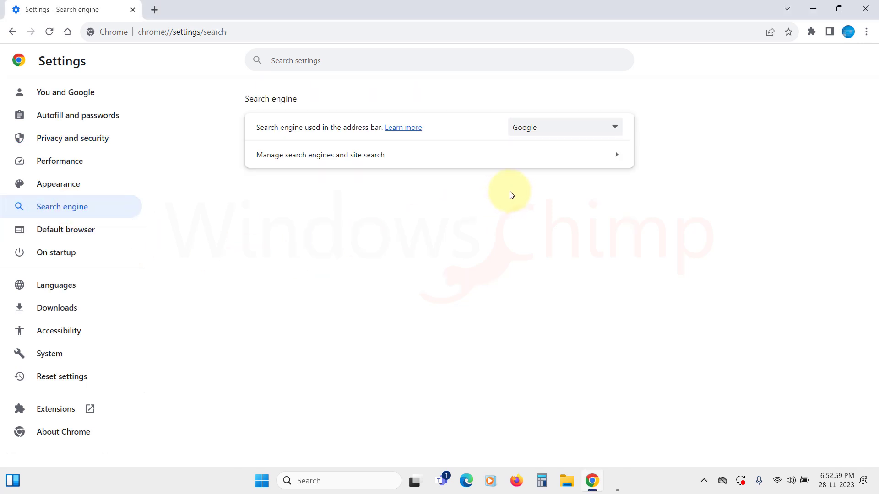
left_click(563, 127)
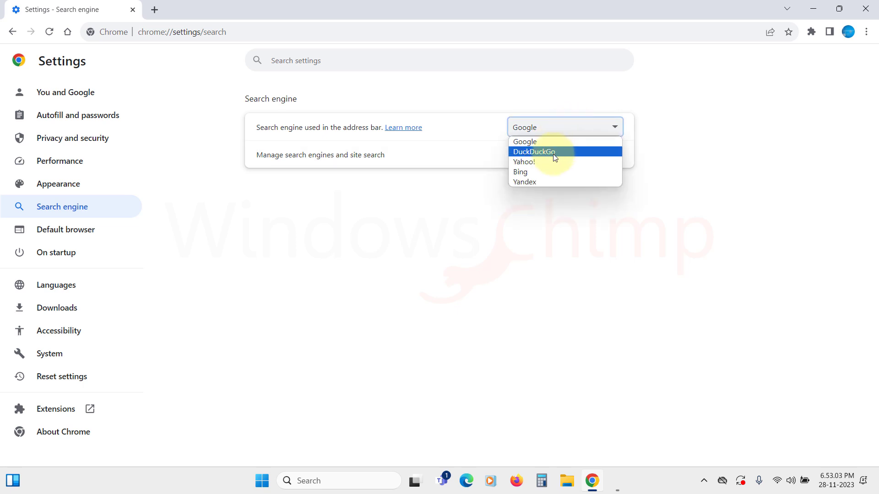
left_click(533, 152)
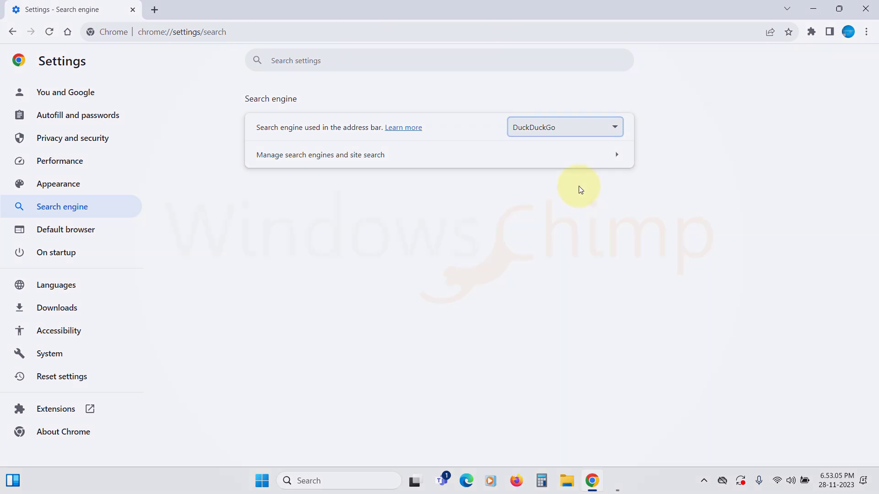
left_click(563, 126)
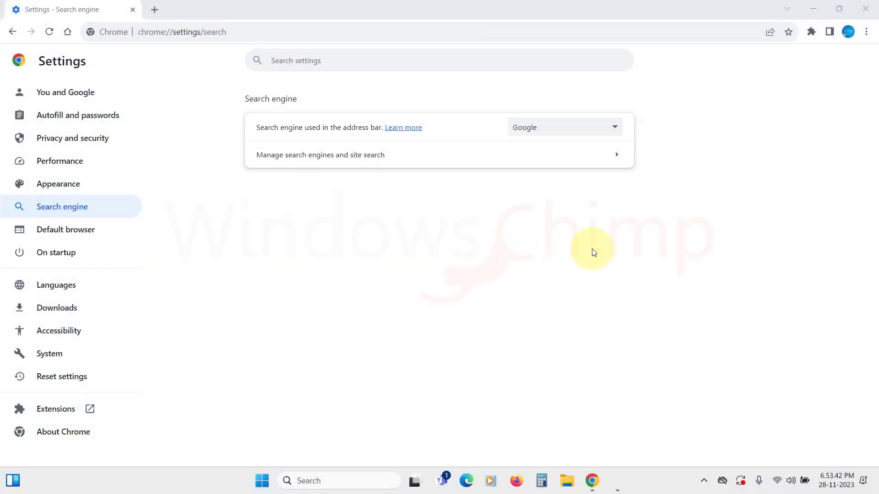
left_click(78, 115)
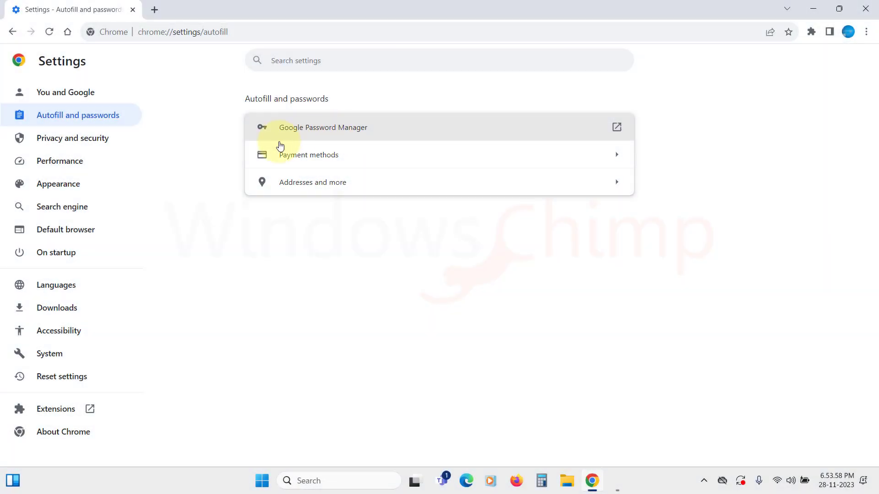
Step: On the Performance page, toggle Memory Saver on and then back off
left_click(60, 160)
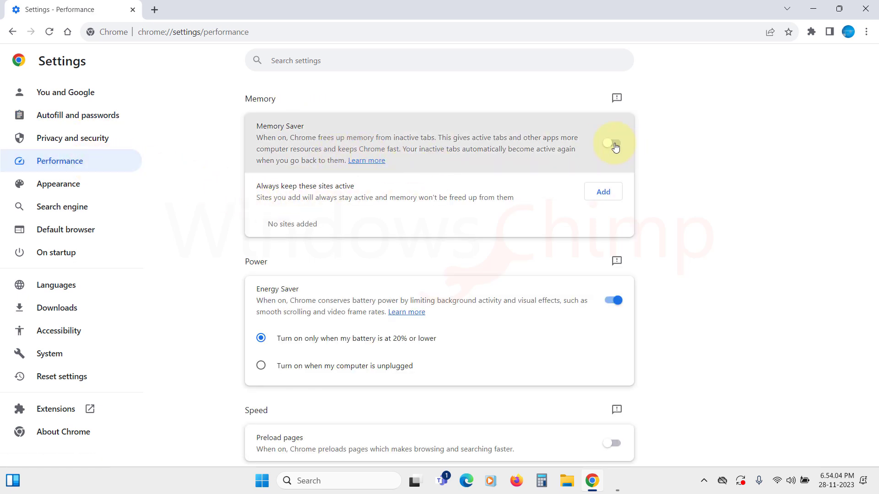
left_click(612, 144)
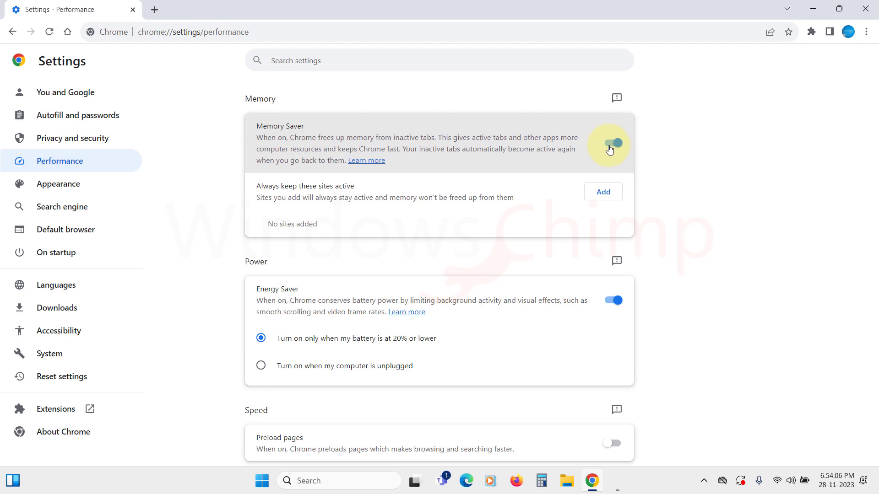
left_click(611, 143)
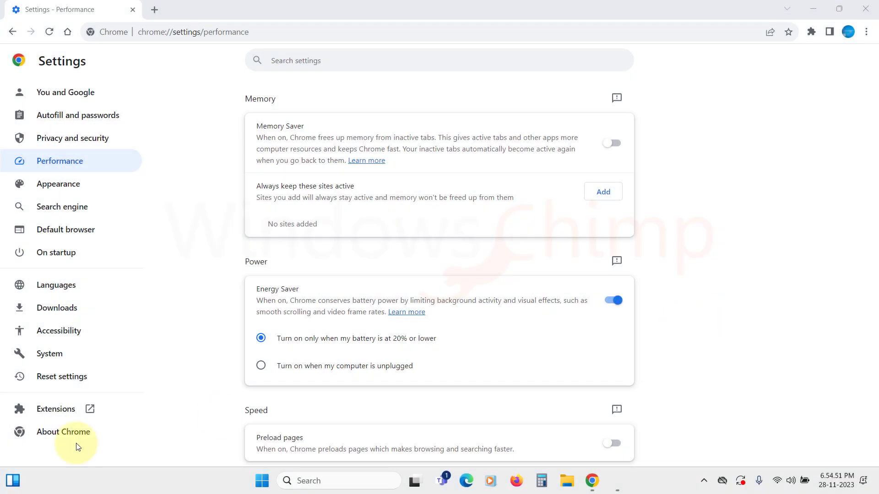
Step: In System settings, disable 'Continue running background apps when Google Chrome is closed'
left_click(49, 354)
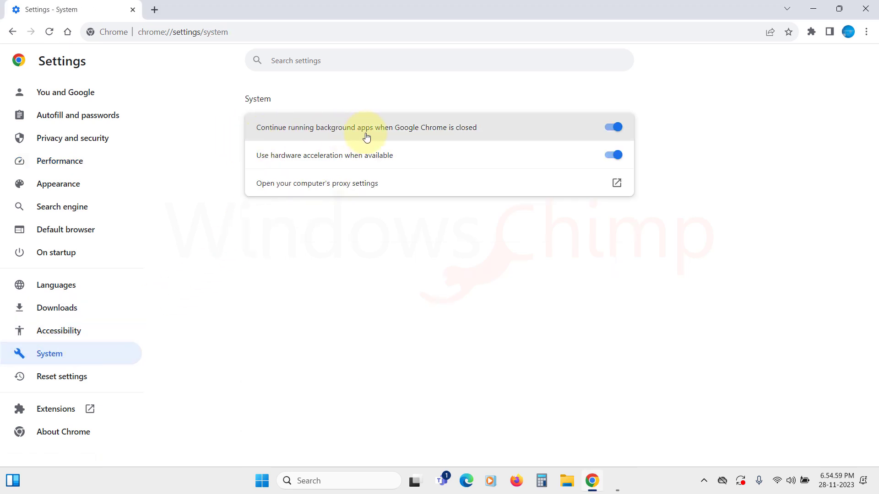
mouse_move(489, 134)
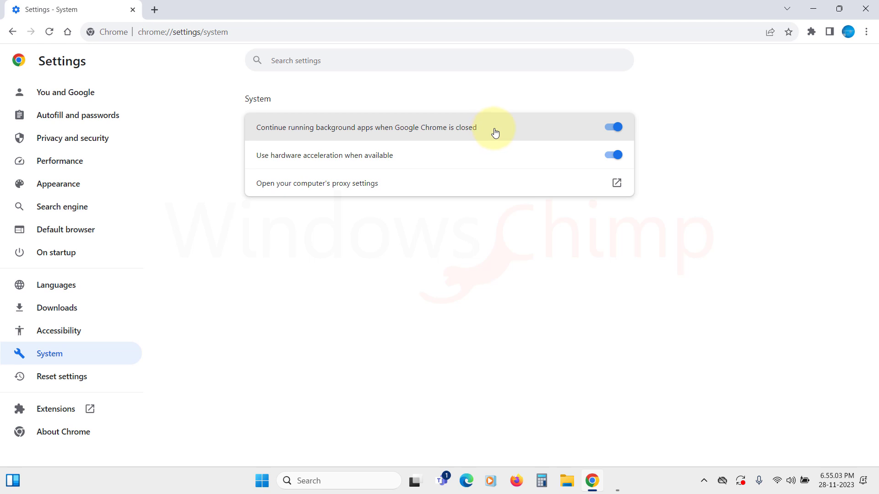
left_click(612, 127)
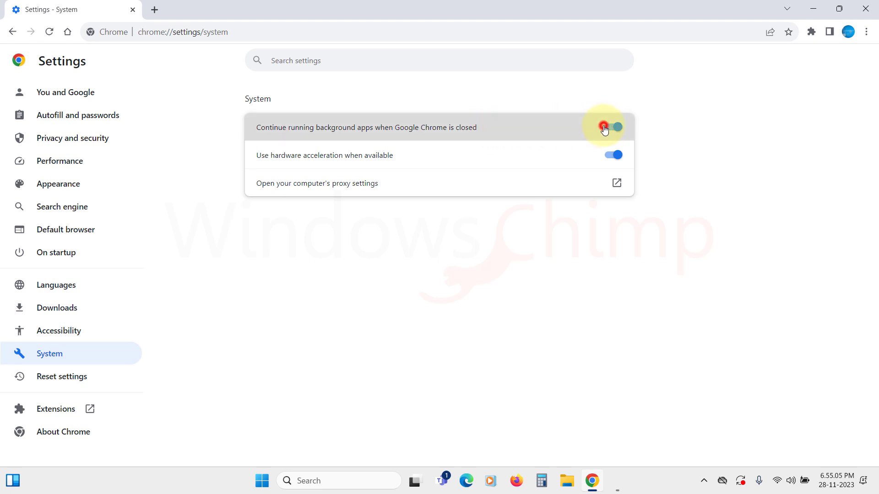
left_click(612, 127)
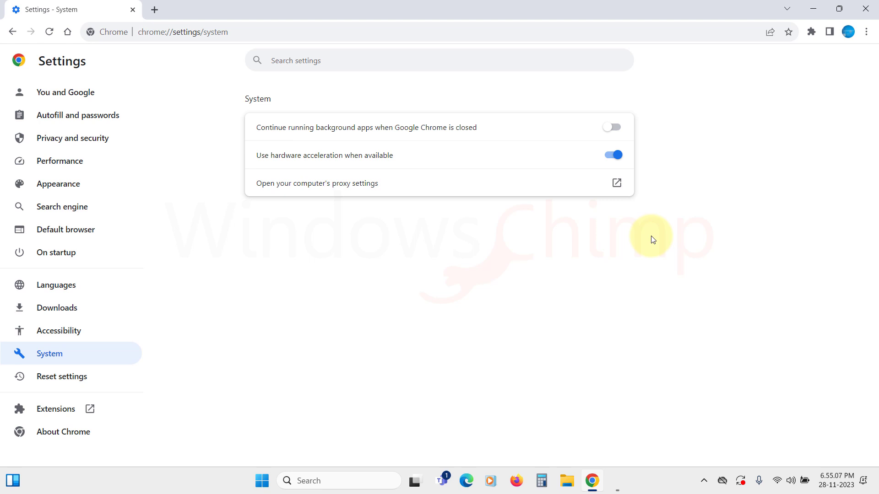